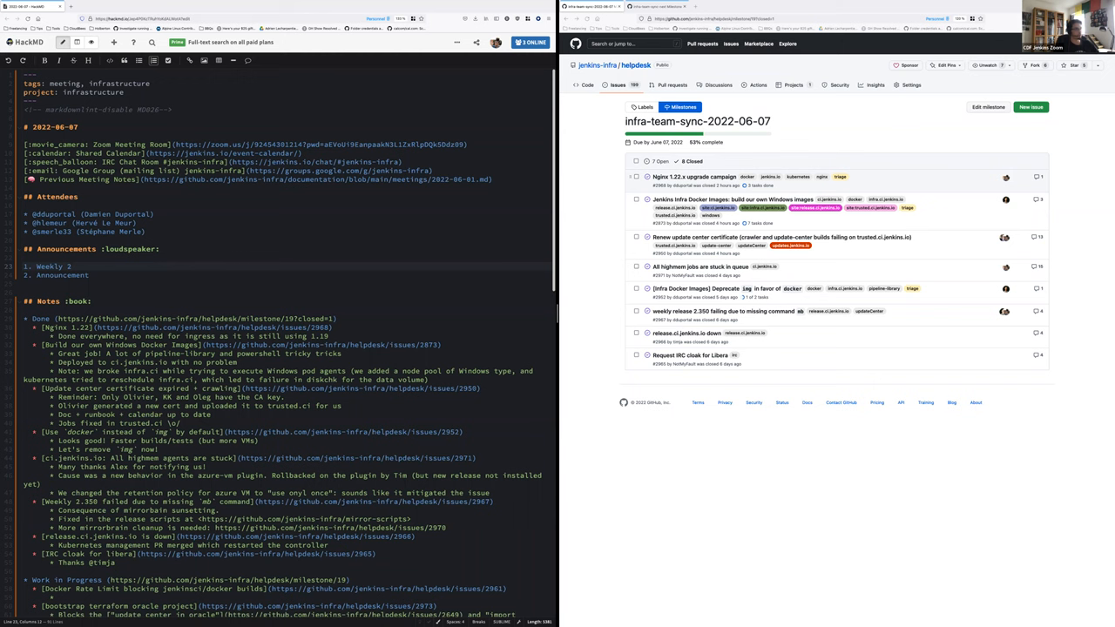
# Complete the first announcement as 'Weekly 2.351: issues' and start an empty sub-bullet
pyautogui.write('2.')
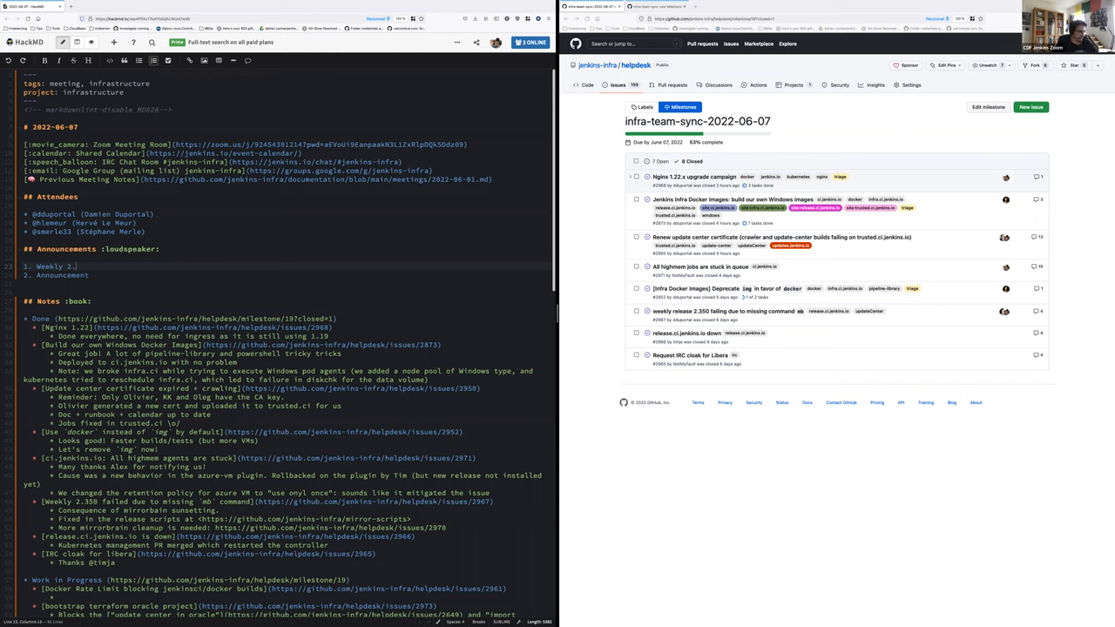
pyautogui.write('351: issues')
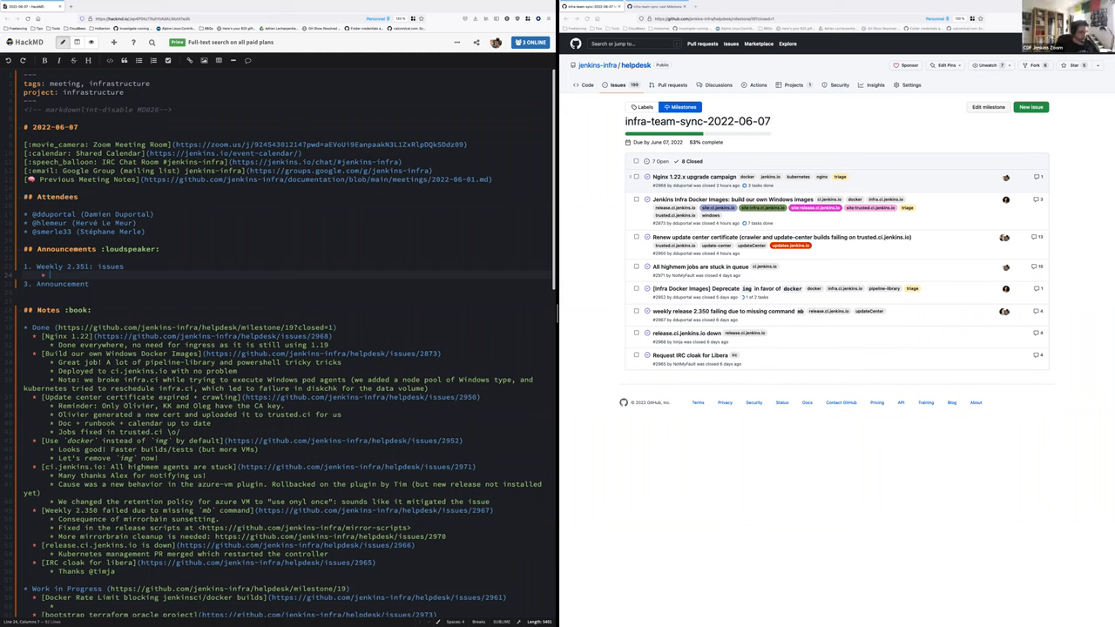
# Add the sub-bullet 'Infra issues (Kubernetes <-> Jenkins configuration)' and begin another
pyautogui.write('Infra issues (Kubernete')
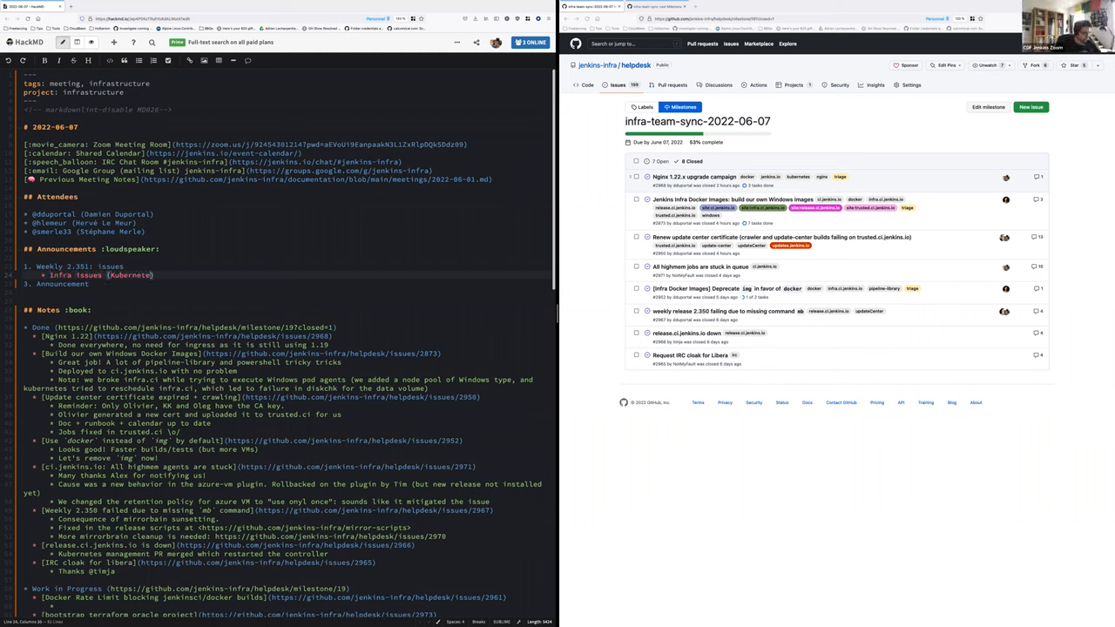
pyautogui.write('<-> Jenk')
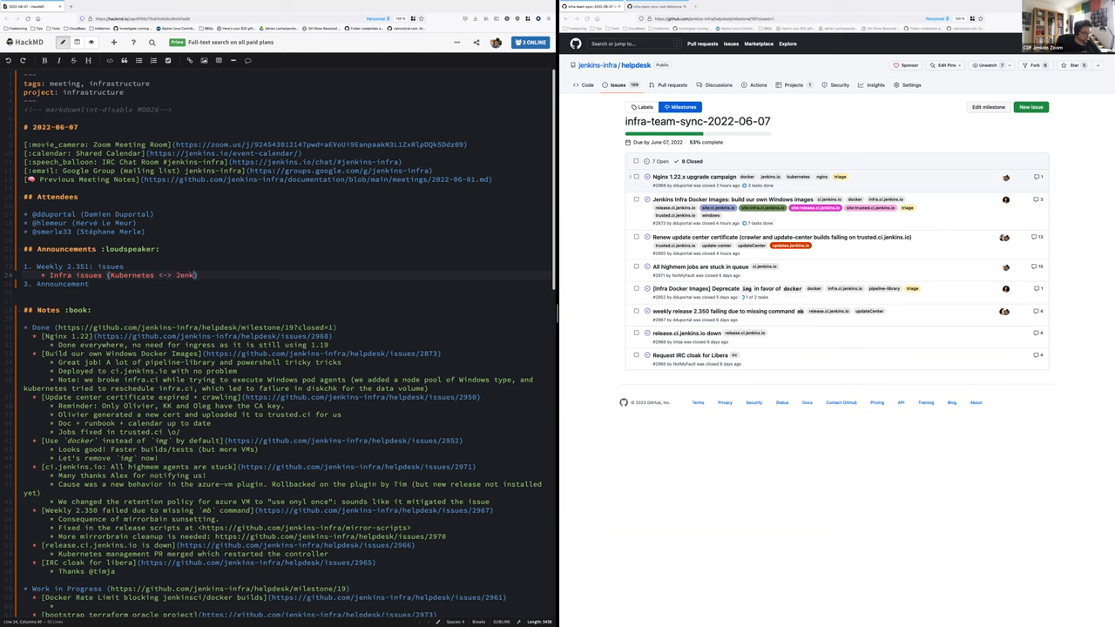
pyautogui.write('configuration')
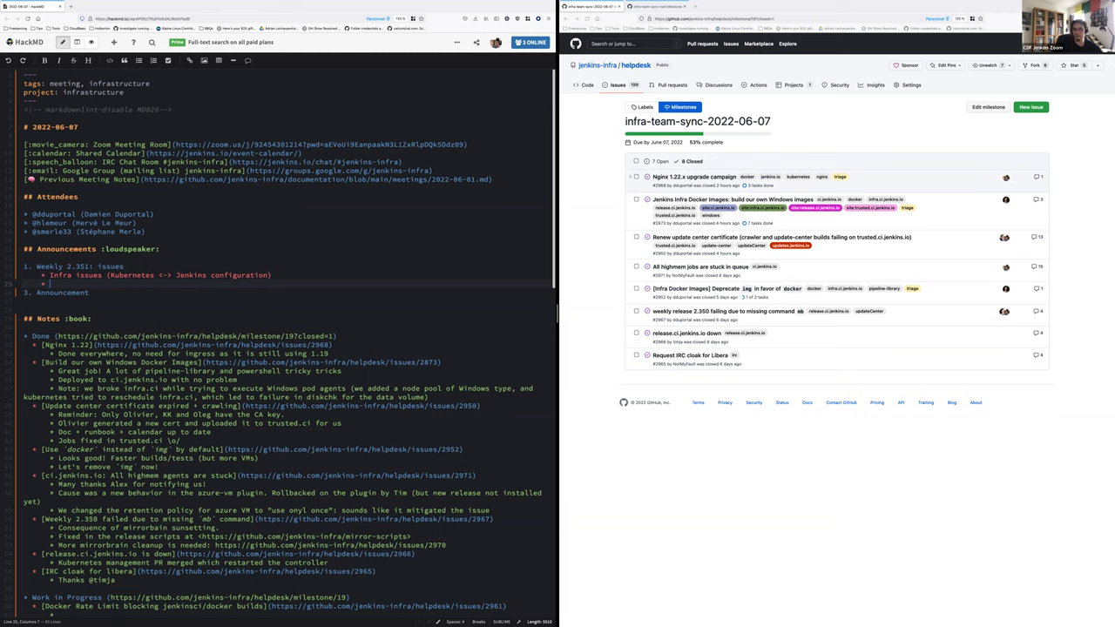
# Write the sub-bullet 'docker/packaging ubuntu 22.04. `createrepo` -> `createrepo_c`'
pyautogui.write('docker')
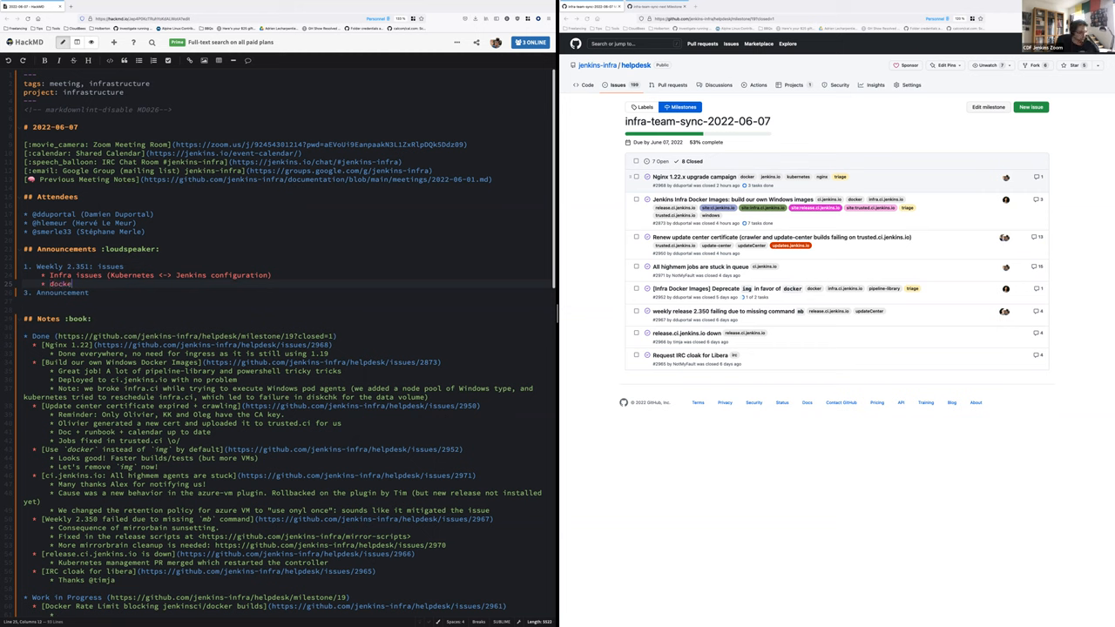
pyautogui.write('/packaging')
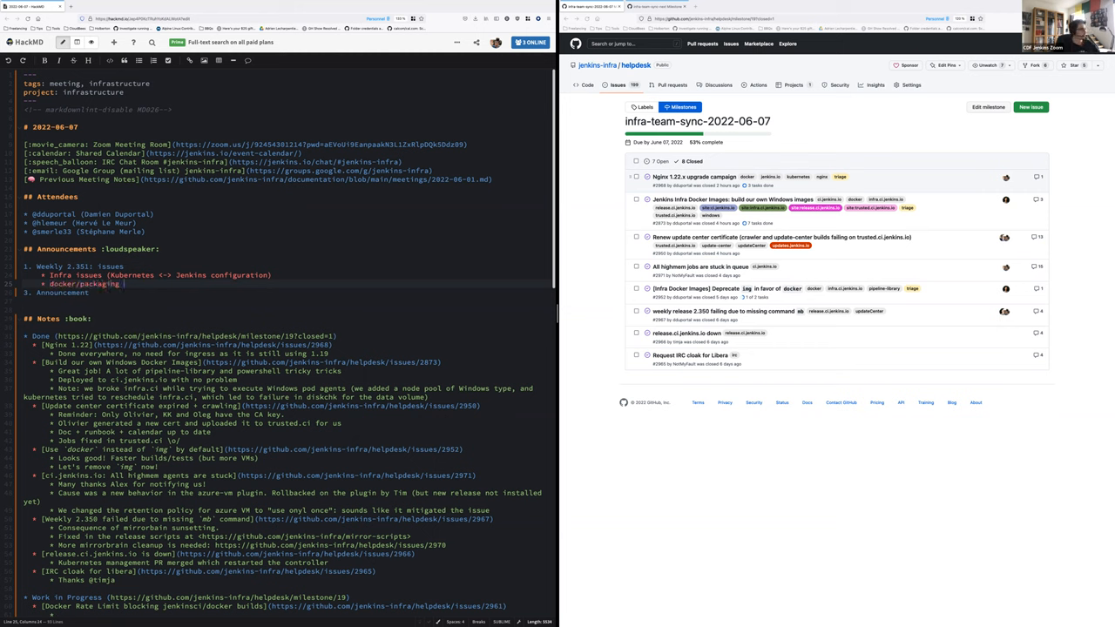
pyautogui.write('ubuntu')
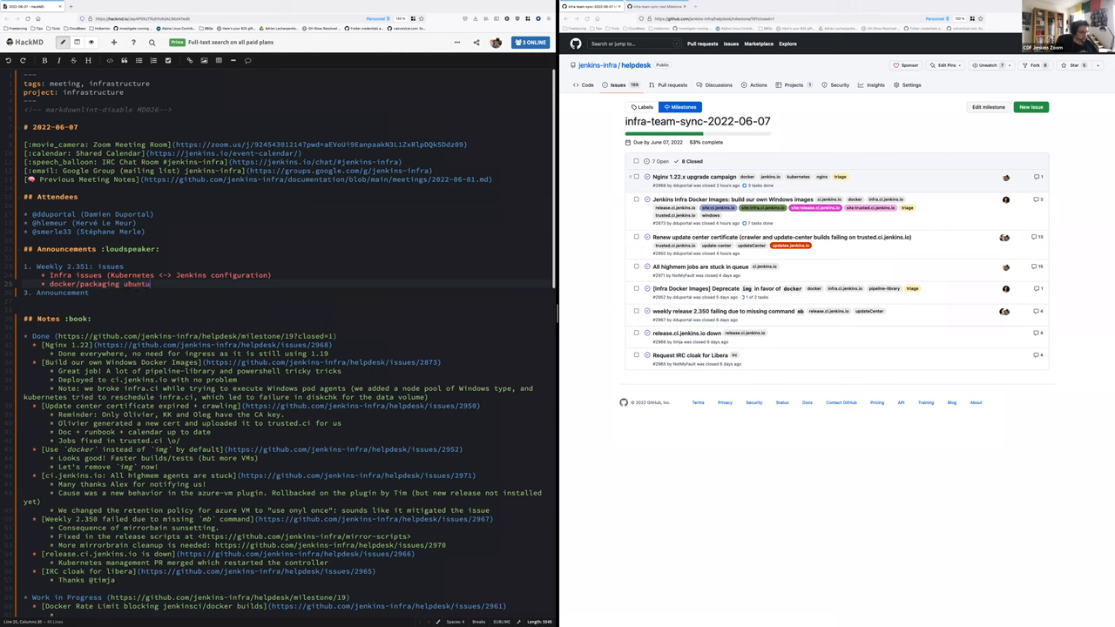
pyautogui.write('22.04')
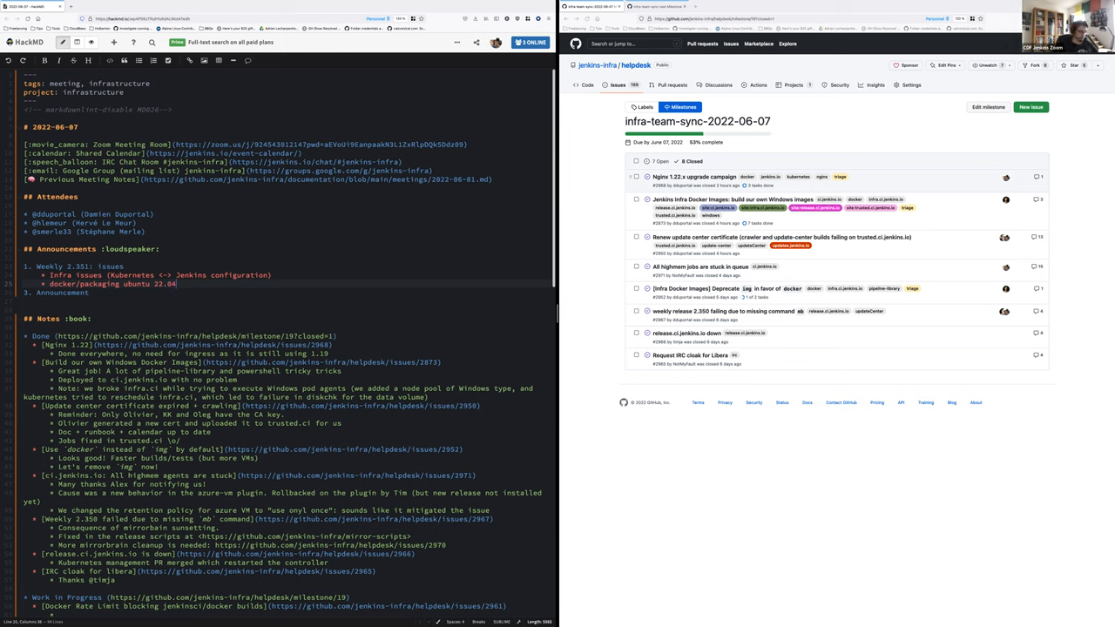
pyautogui.write('[reaterepo` -> `createrepo_c`.')
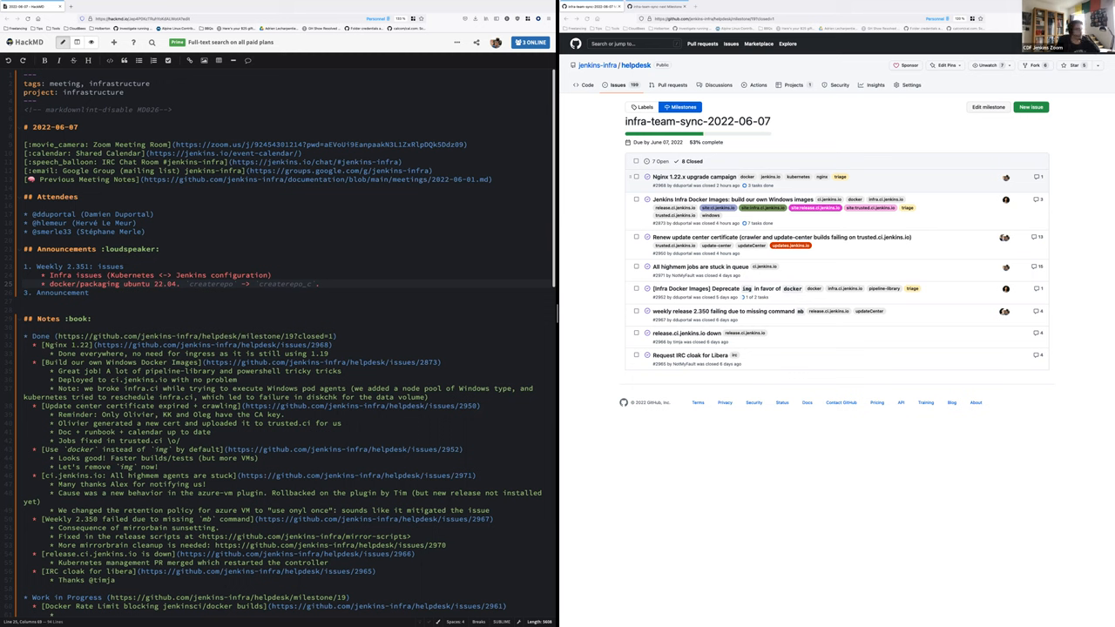
# Append 'Issues: Openssl + JDK changes.' and begin the nested 'Let's continue to watch' line
pyautogui.write('Openssl JDK chan')
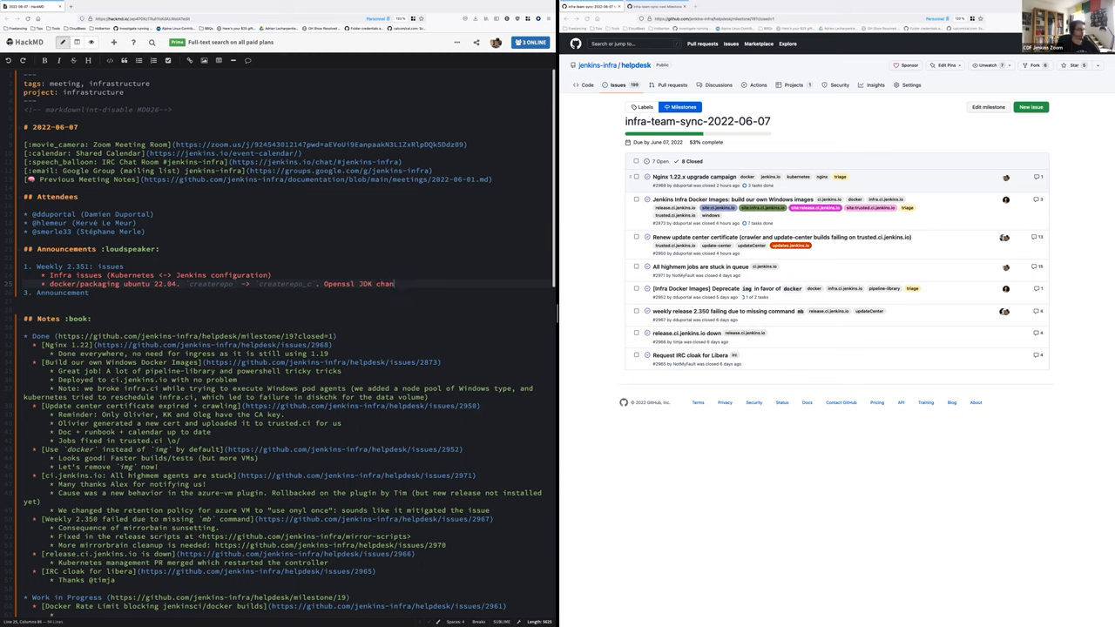
pyautogui.write('ges.')
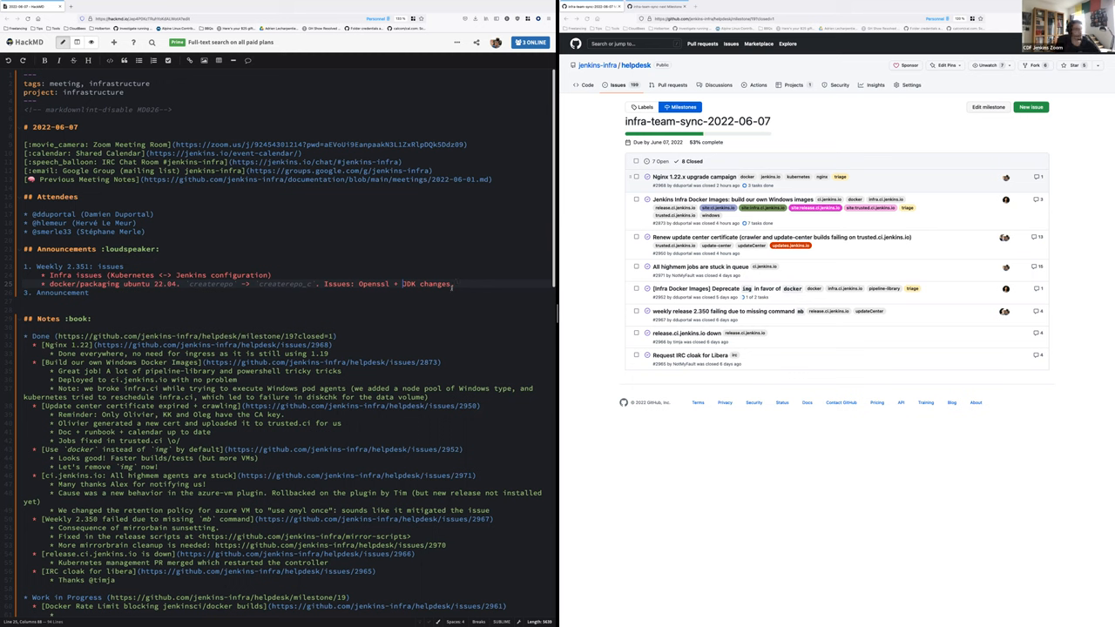
pyautogui.write('.')
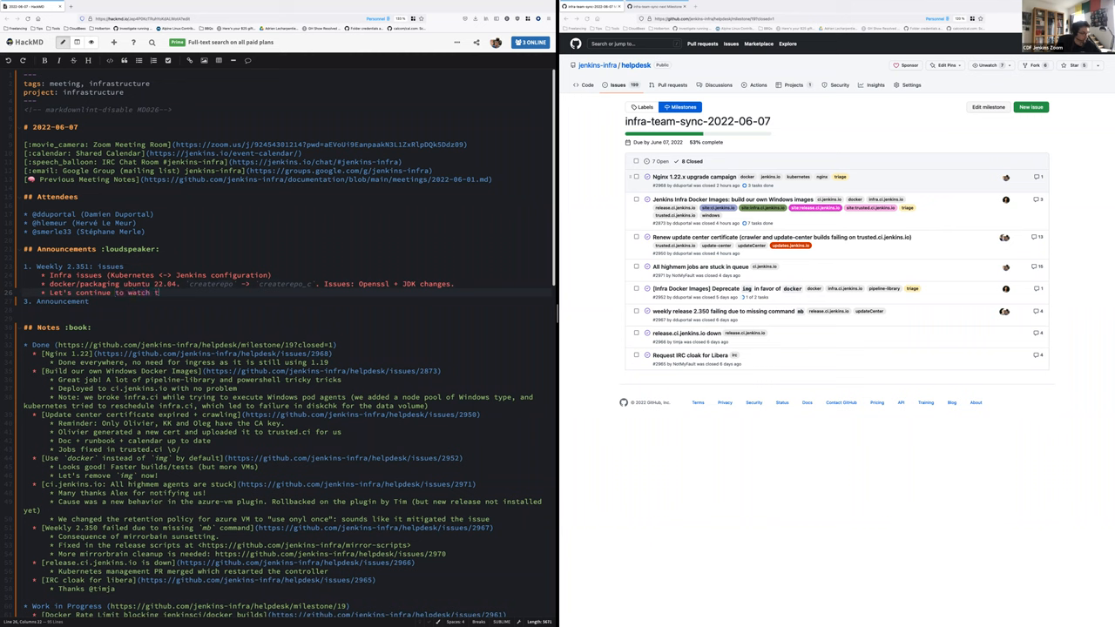
# Finish the nested line as 'Let's continue to watch this release.' with an empty line below
pyautogui.write('this release.')
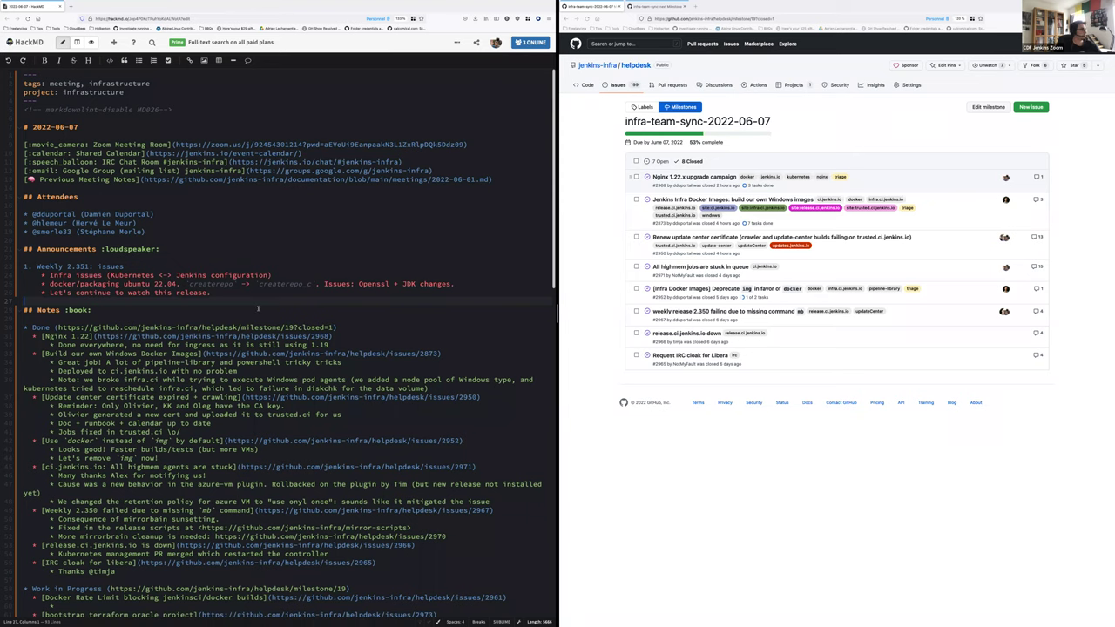
pyautogui.scroll(-3)
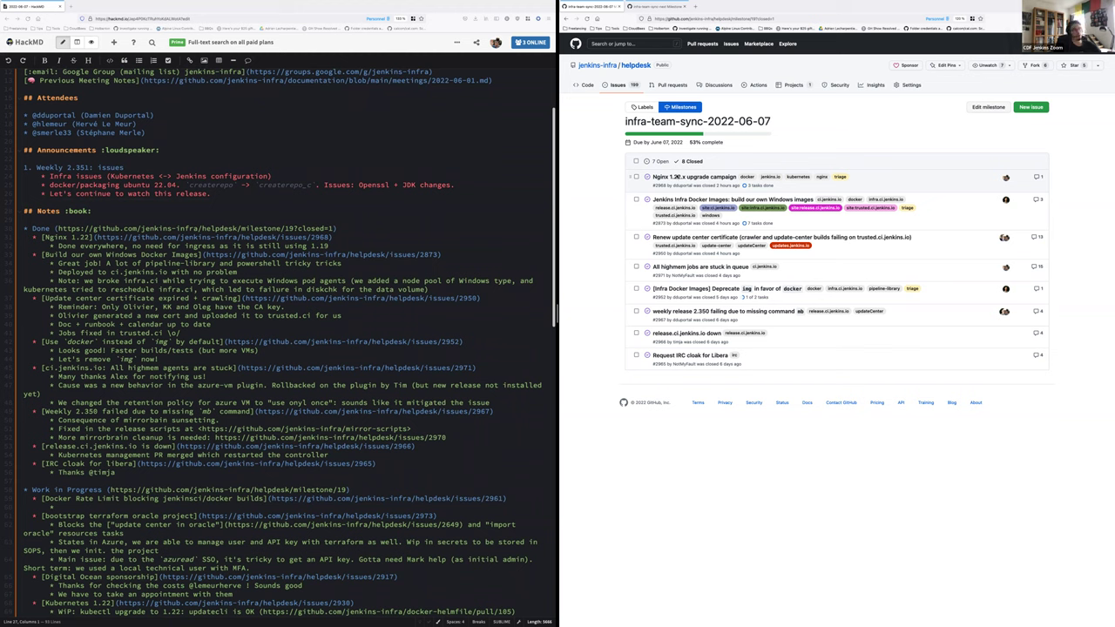
pyautogui.moveTo(668, 176)
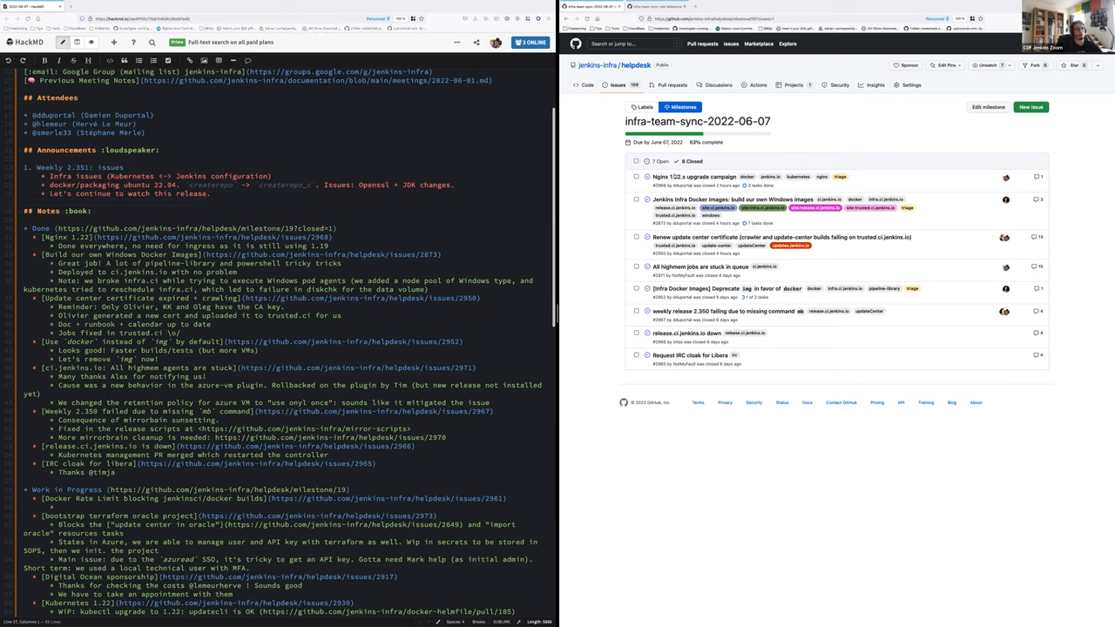
pyautogui.moveTo(675, 178)
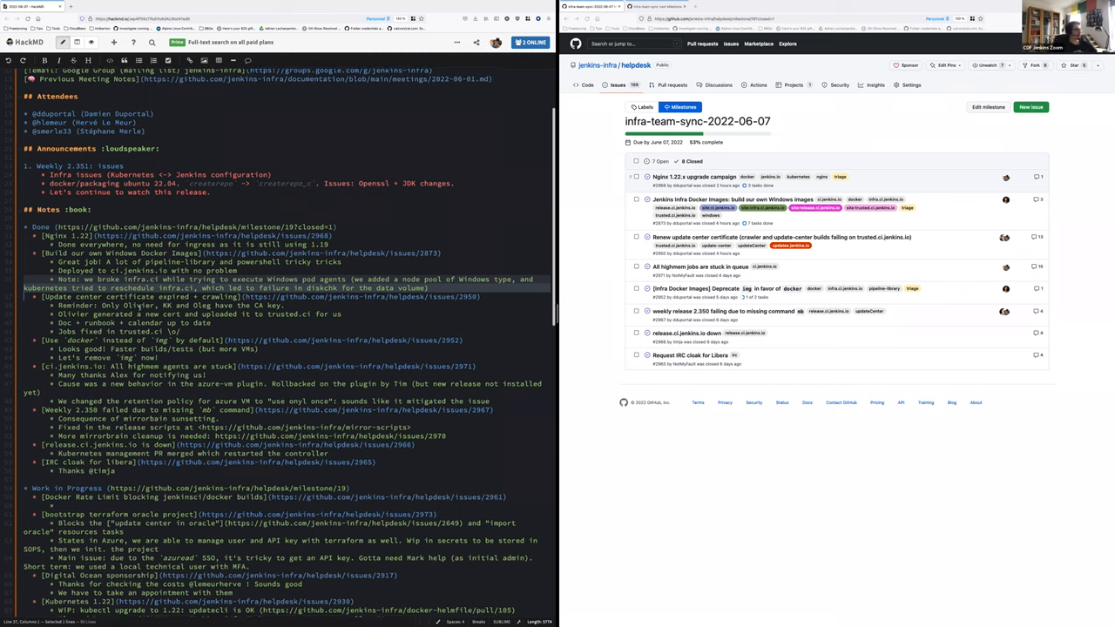
# Scroll through the notes and milestone to reach the Done section's issues
pyautogui.scroll(-3)
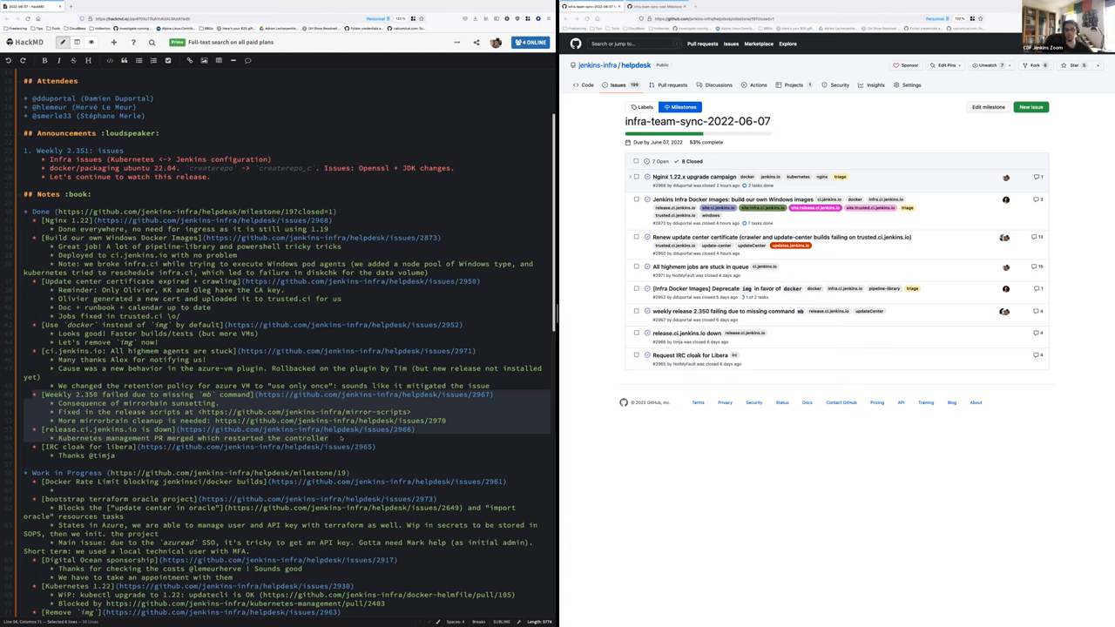
pyautogui.moveTo(975, 475)
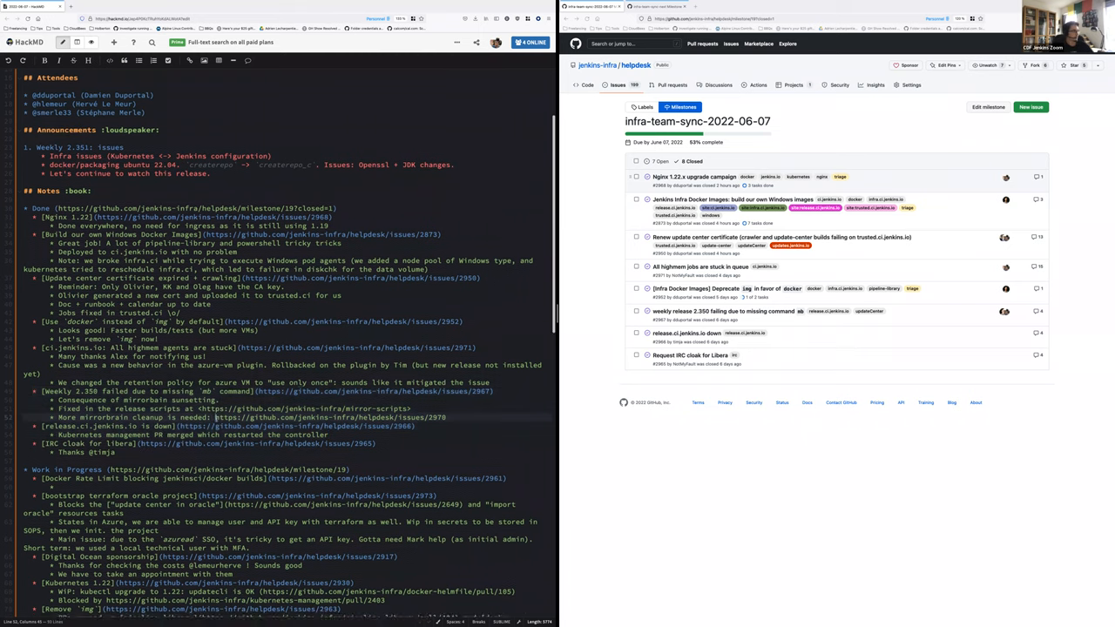
pyautogui.scroll(-3)
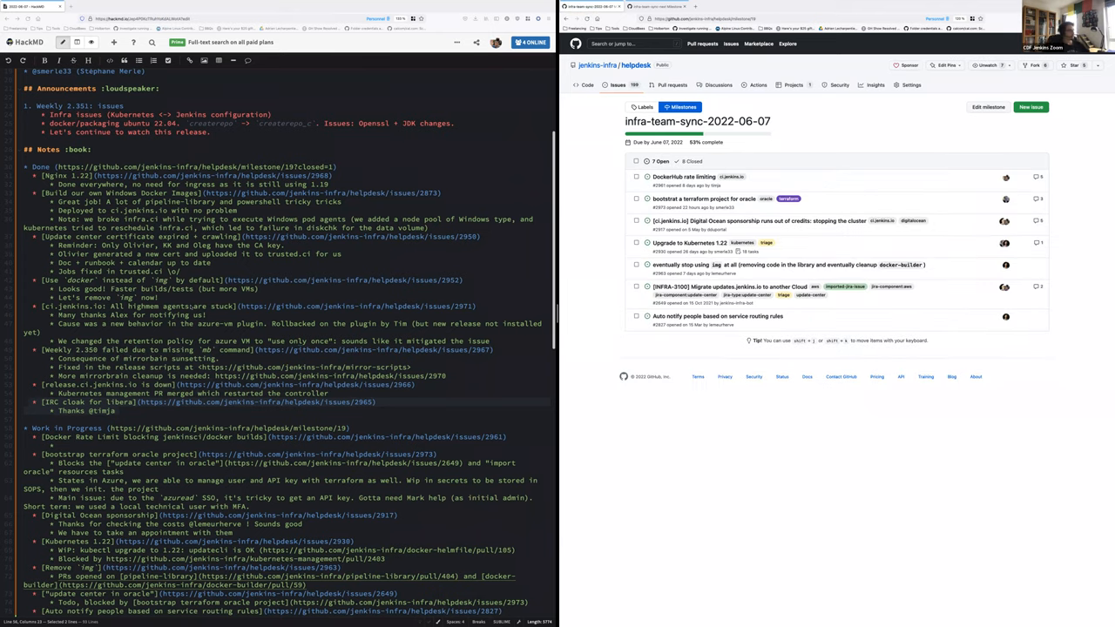
pyautogui.scroll(-3)
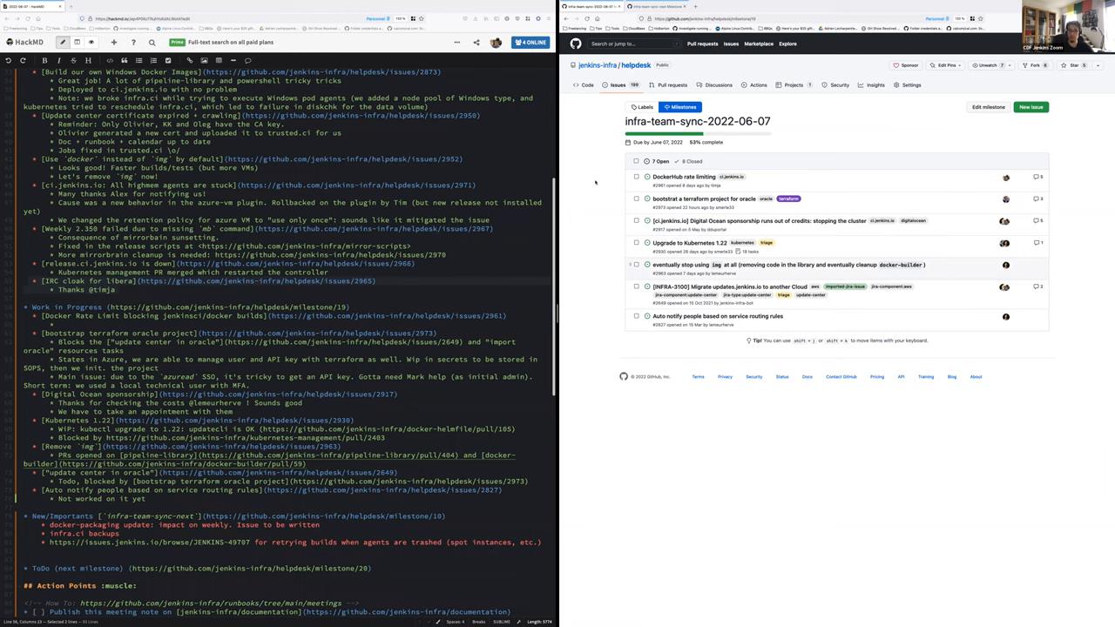
pyautogui.moveTo(595, 132)
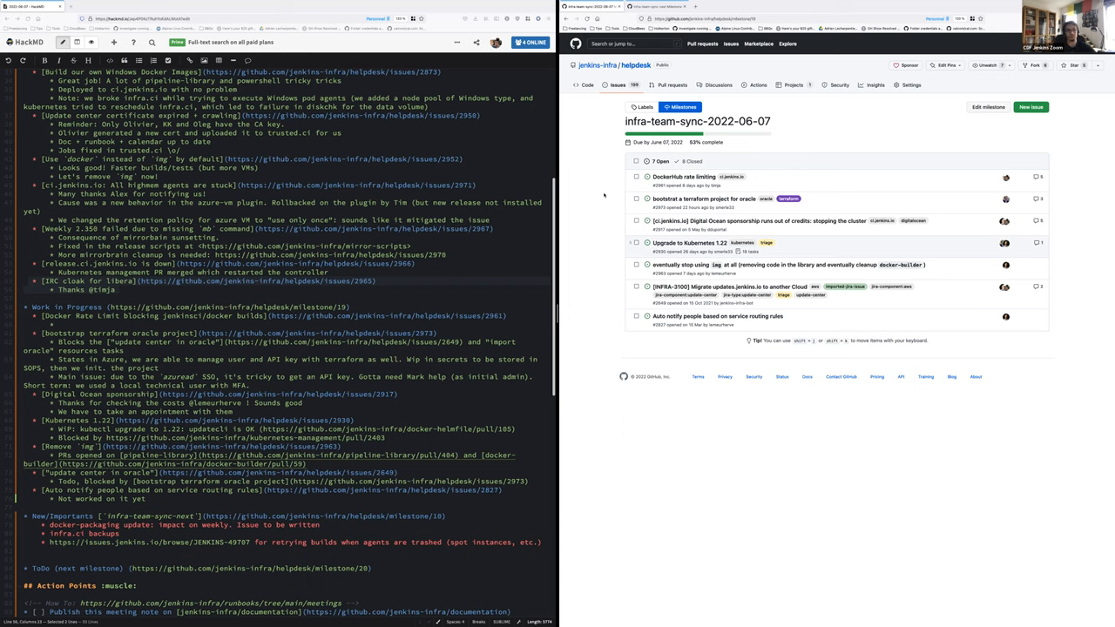
pyautogui.moveTo(685, 177)
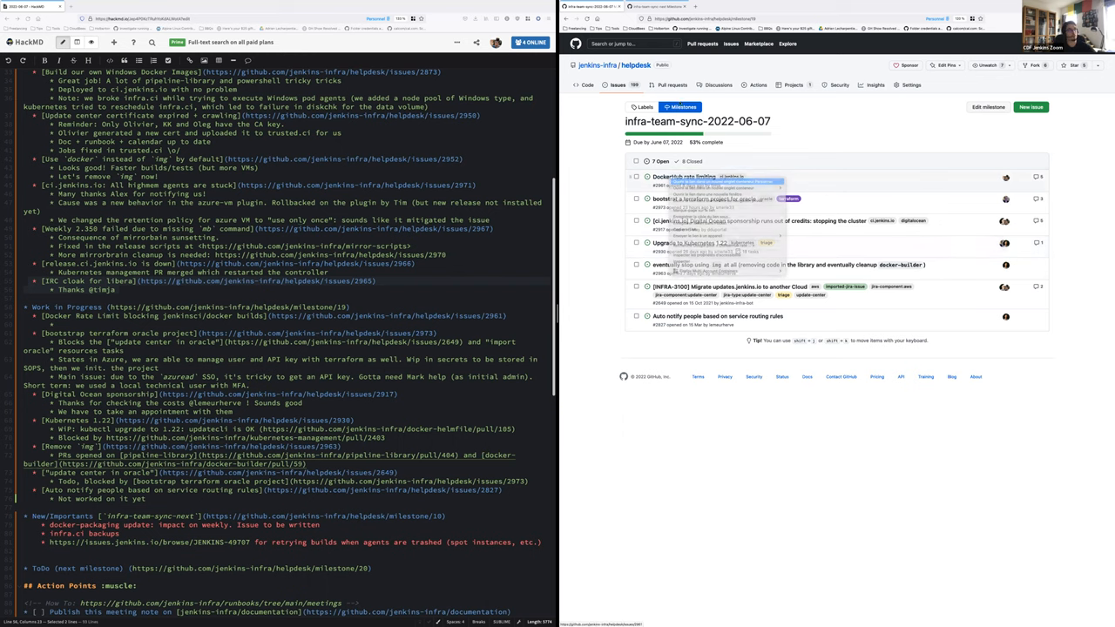
# View DockerHub rate limiting issue #2961 in a new tab, then return to the milestone
pyautogui.click(667, 178)
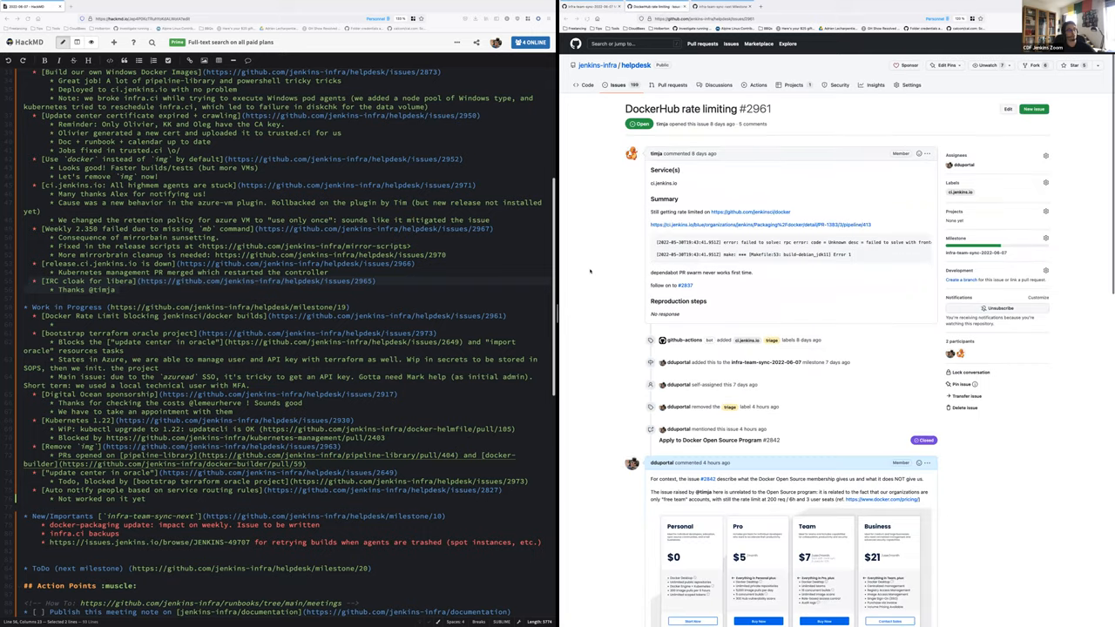
pyautogui.scroll(-3)
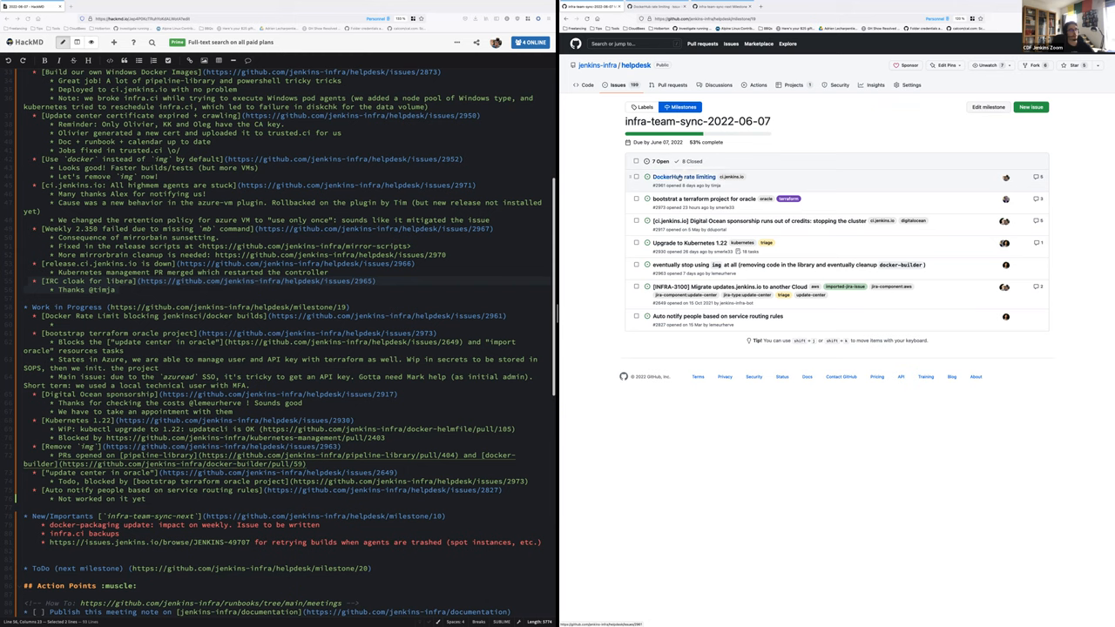
pyautogui.rightClick(671, 176)
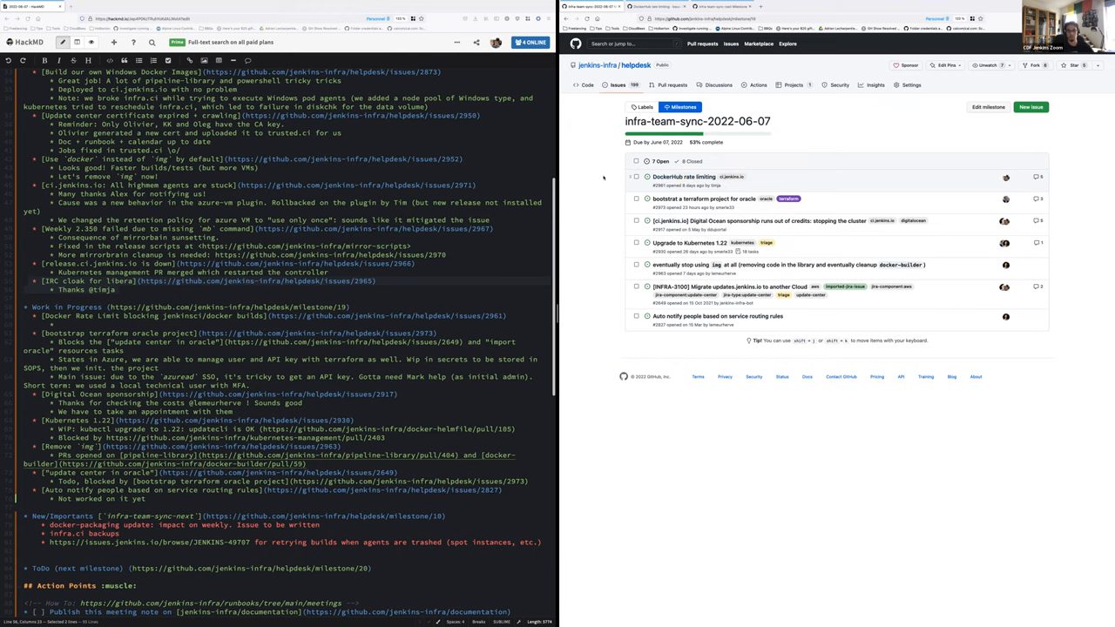
pyautogui.click(667, 179)
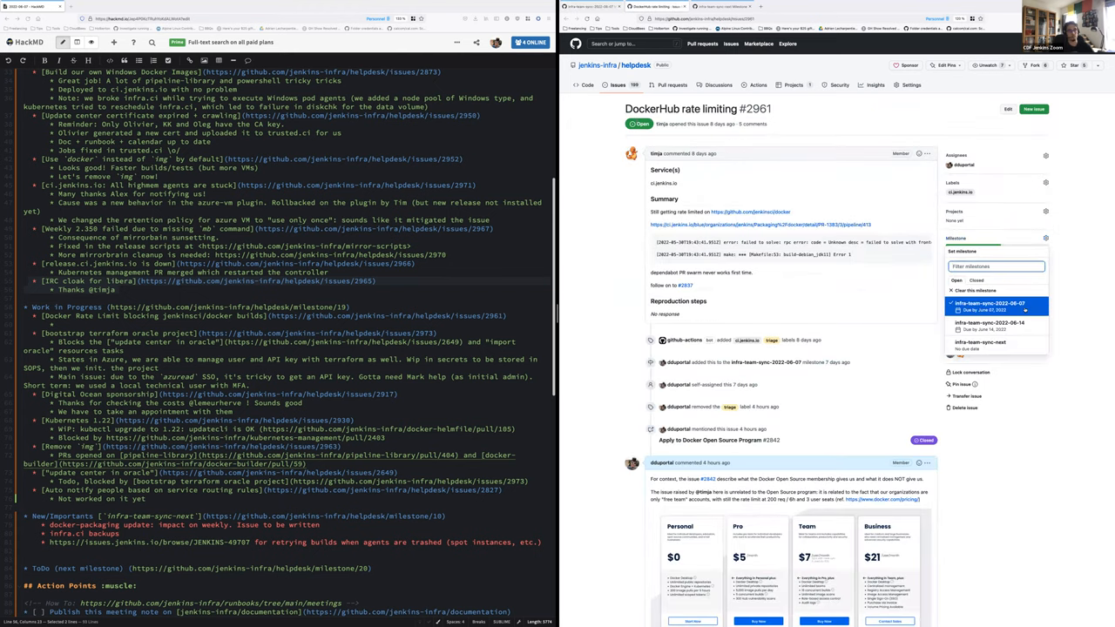
pyautogui.click(982, 326)
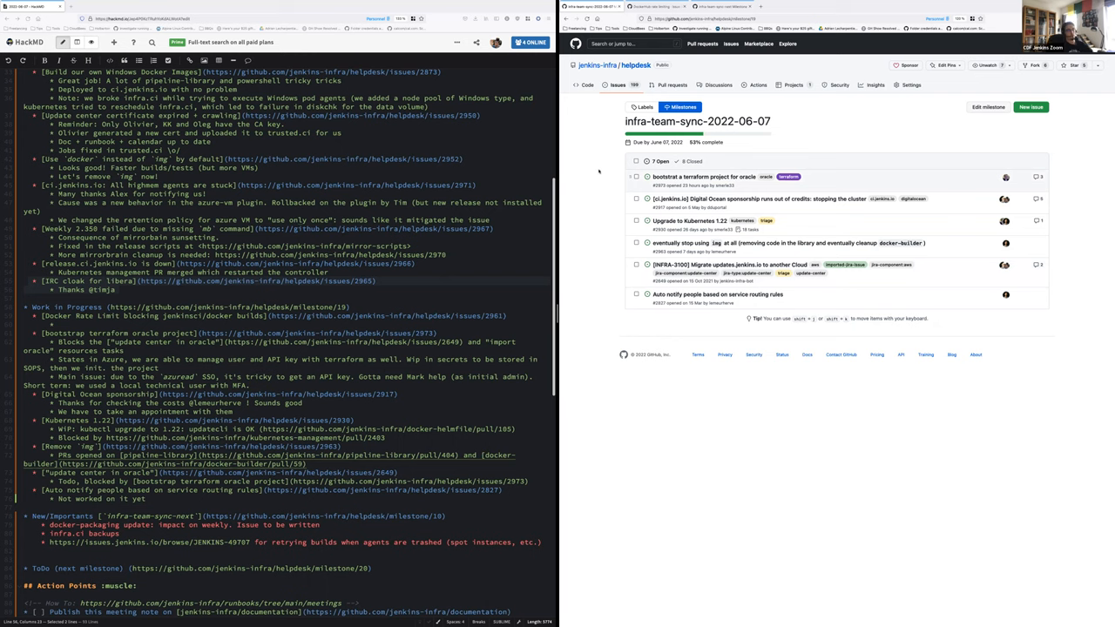
pyautogui.moveTo(691, 176)
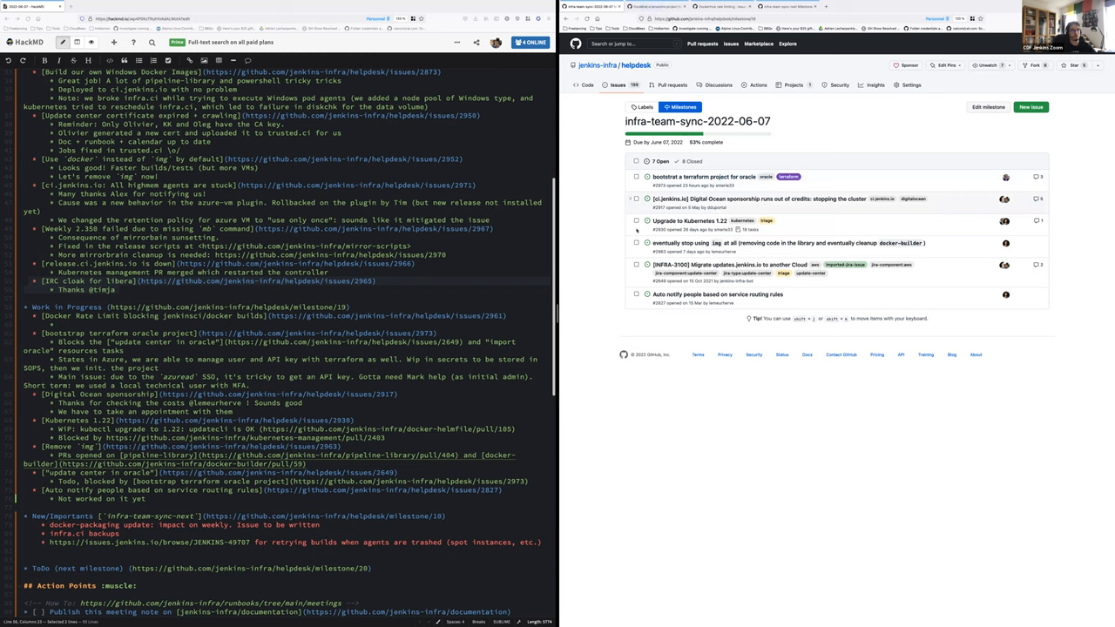
pyautogui.moveTo(692, 265)
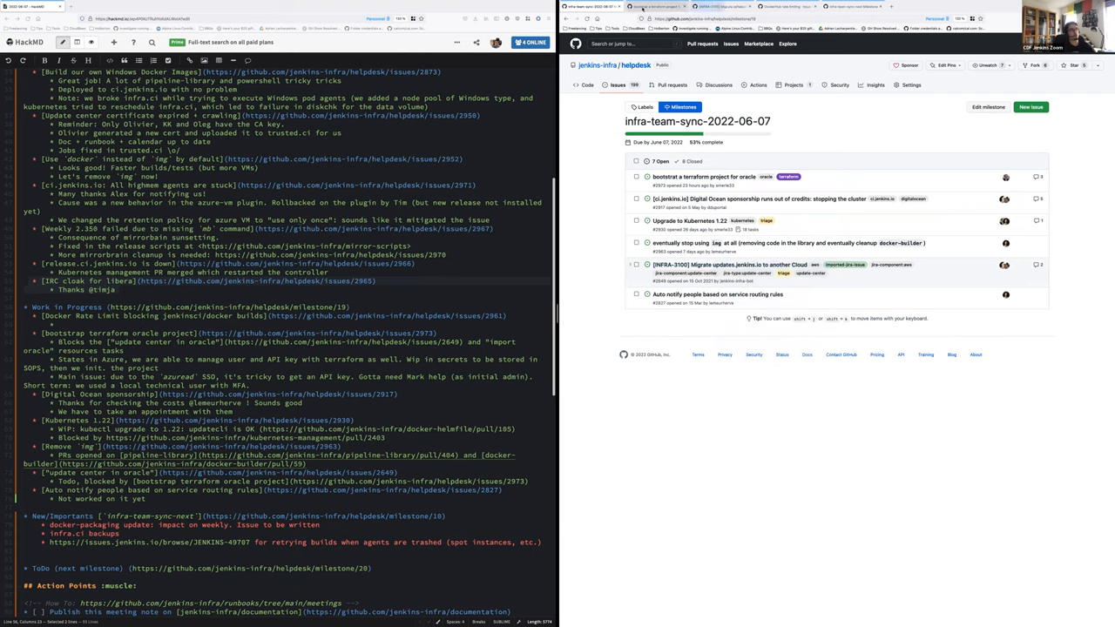
pyautogui.click(701, 178)
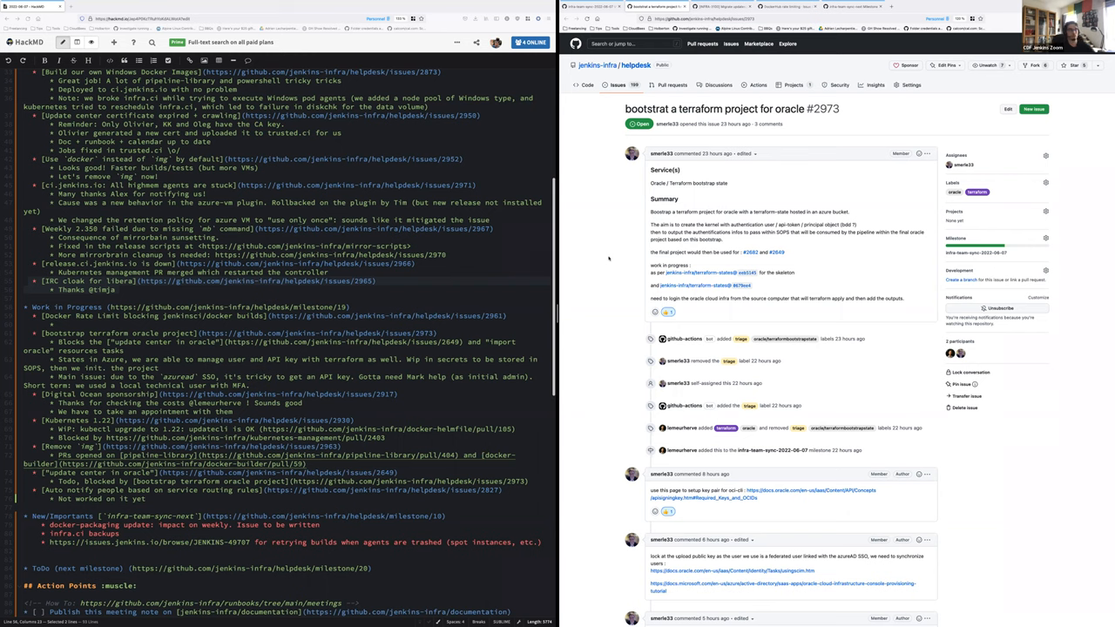
pyautogui.click(1043, 236)
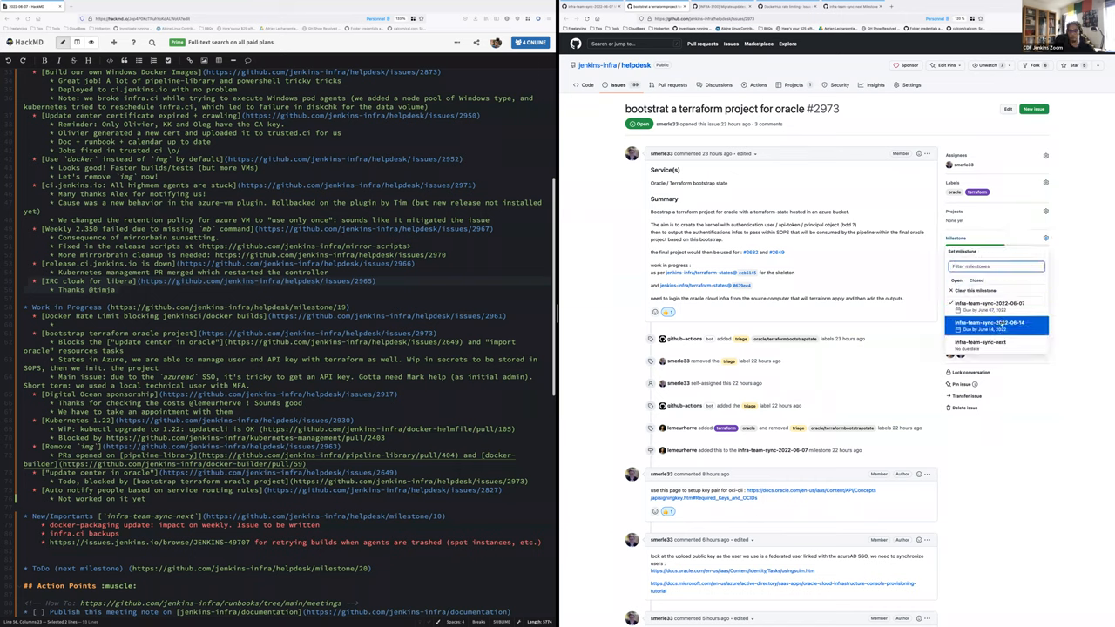
pyautogui.click(1000, 324)
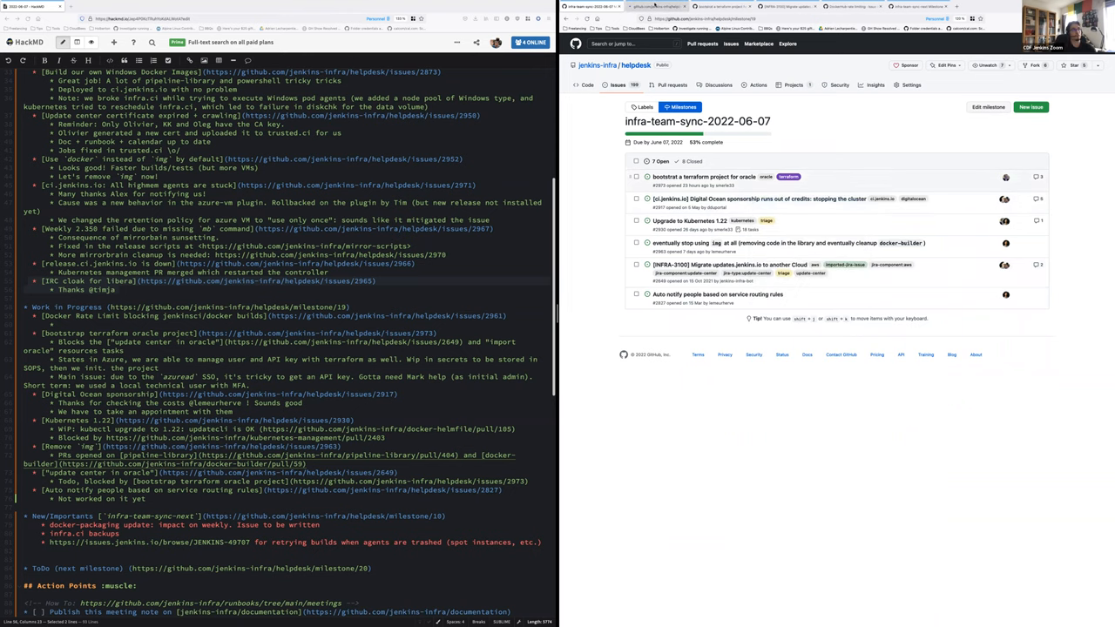
pyautogui.click(752, 198)
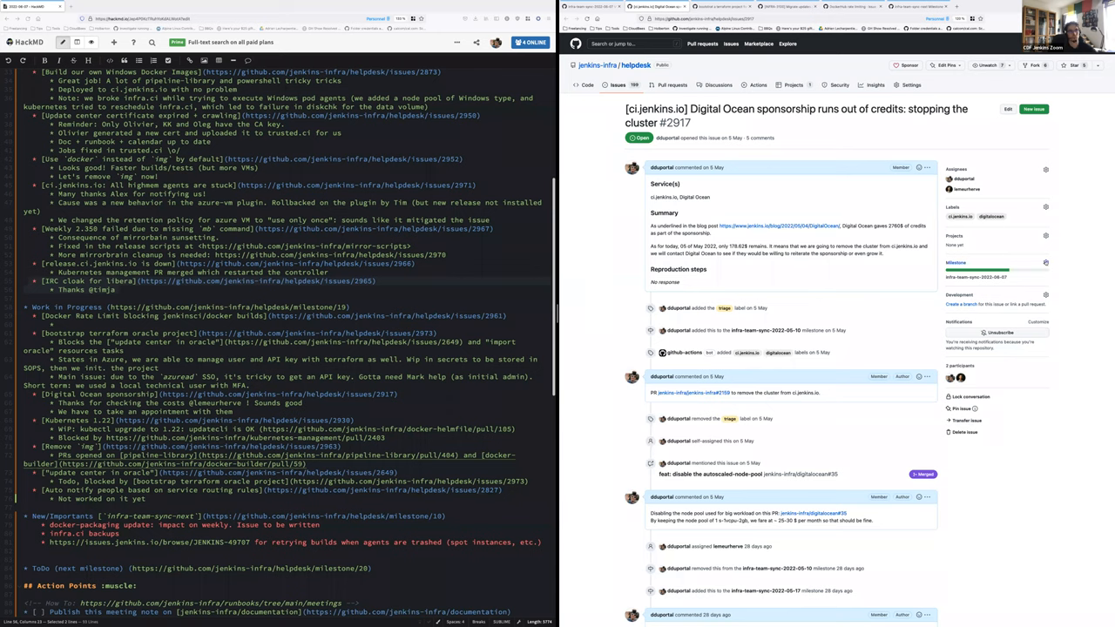
pyautogui.click(1040, 262)
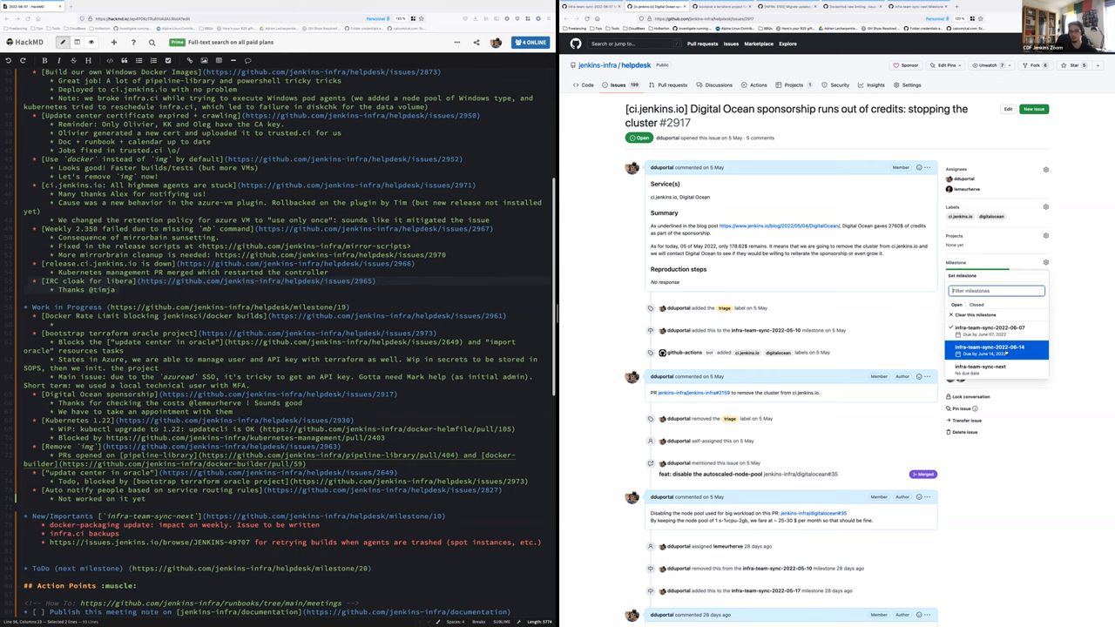
pyautogui.click(994, 346)
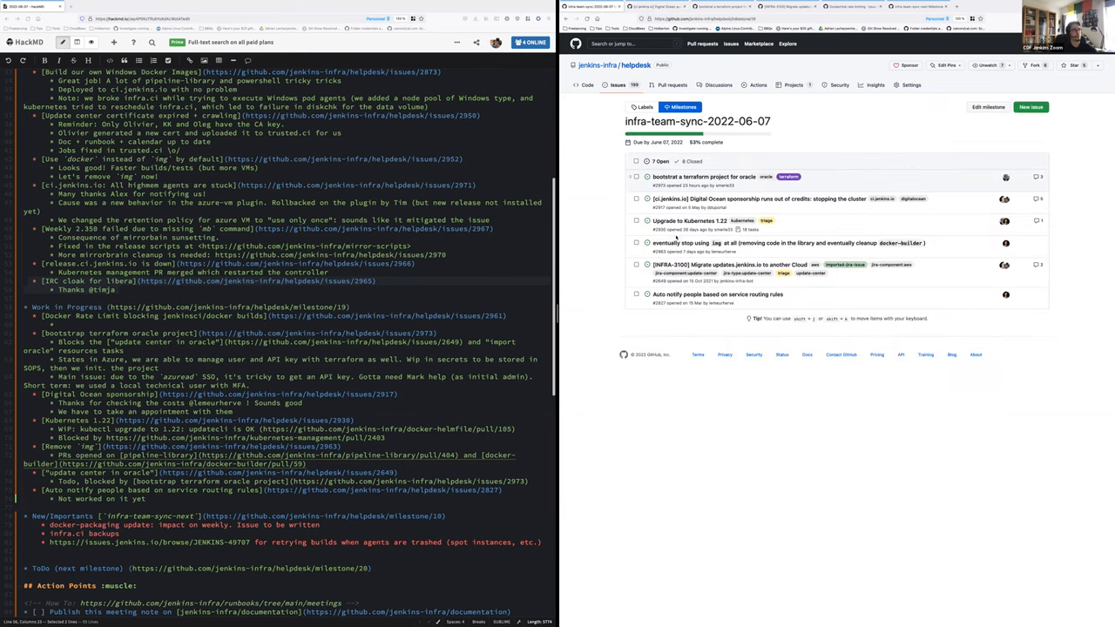
pyautogui.rightClick(677, 228)
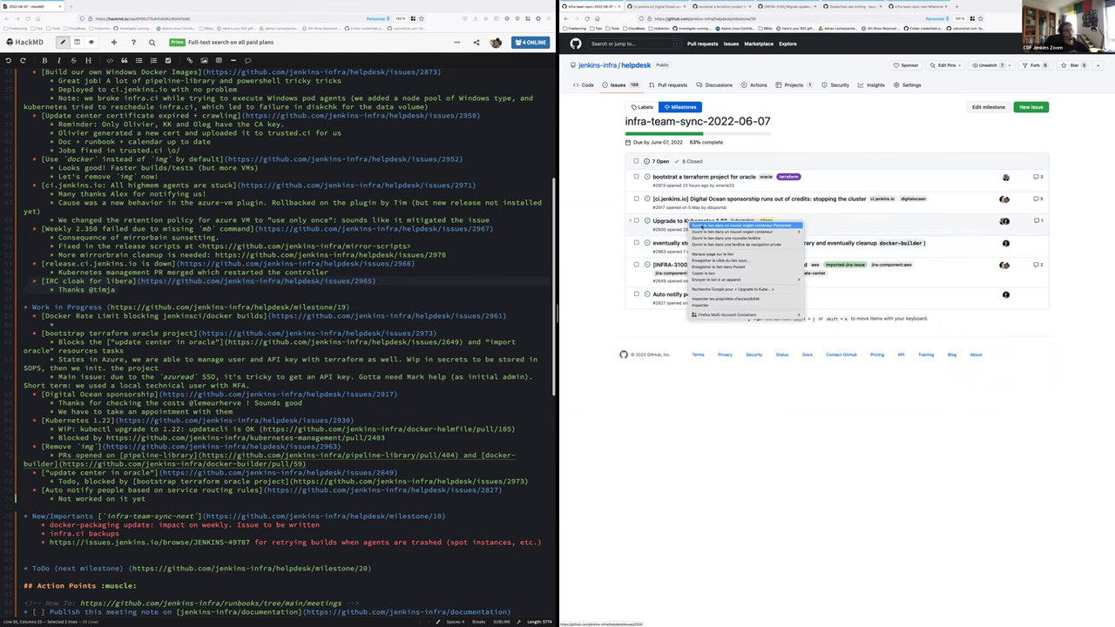
# Read the Kubernetes 1.22 issue #2930 in a new tab, then open pull request #2403
pyautogui.click(718, 225)
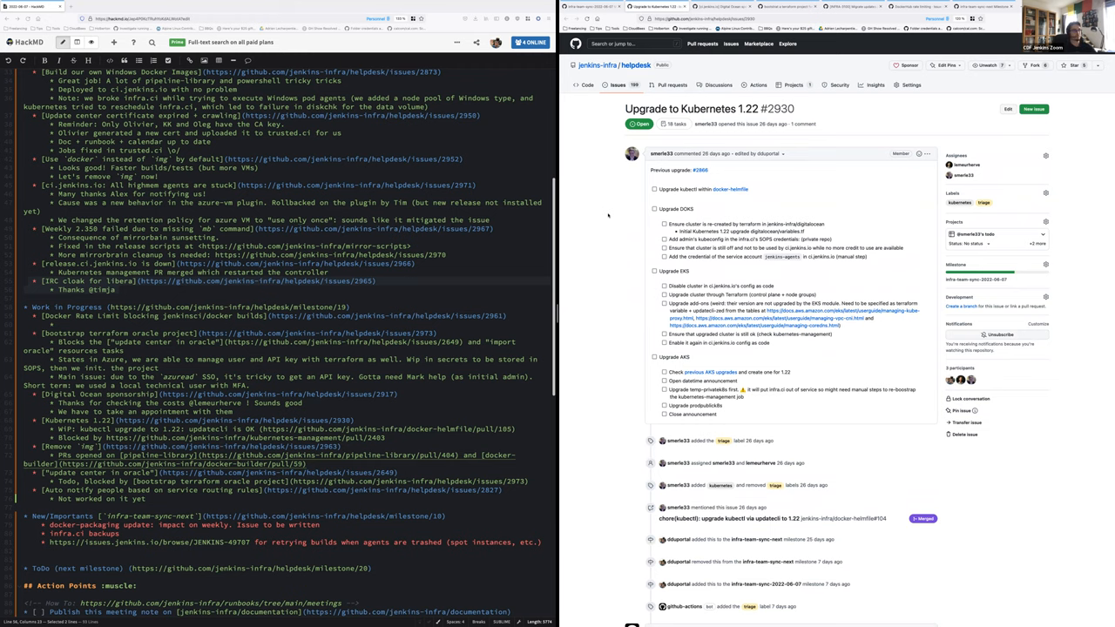
pyautogui.scroll(-3)
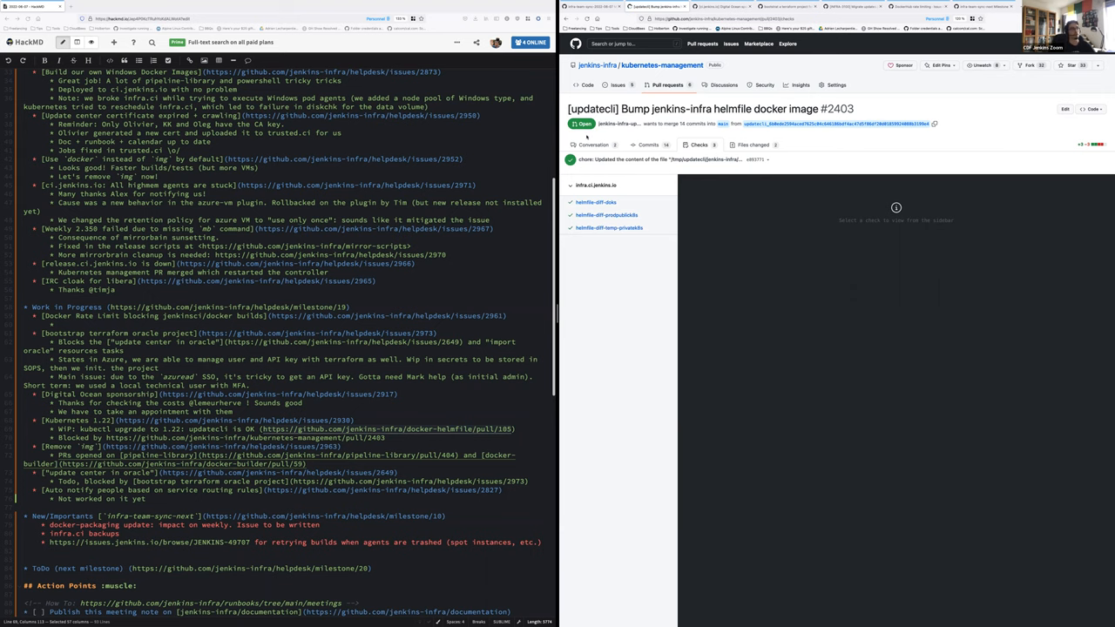
# Read pull request #2403's conversation, then return to the Kubernetes 1.22 issue tab
pyautogui.click(647, 145)
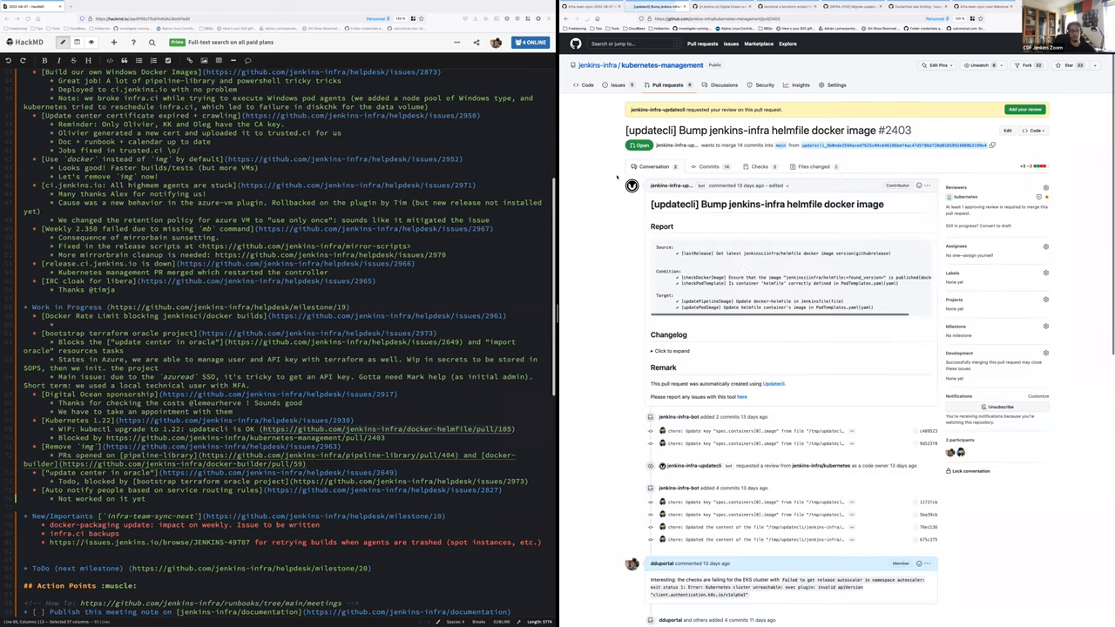
pyautogui.scroll(-3)
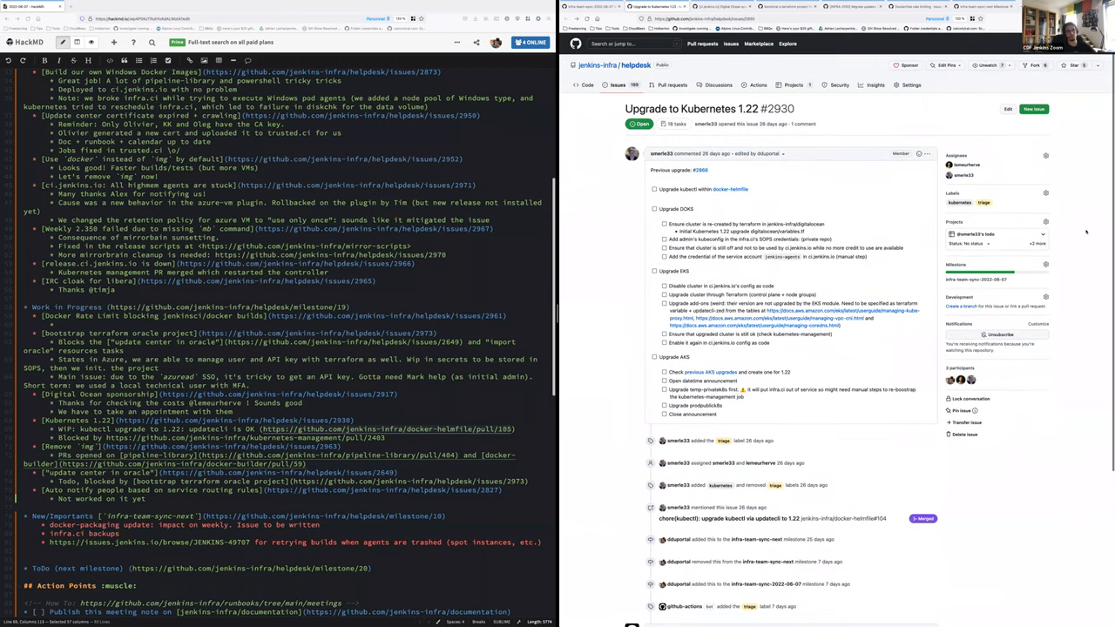
pyautogui.click(1047, 265)
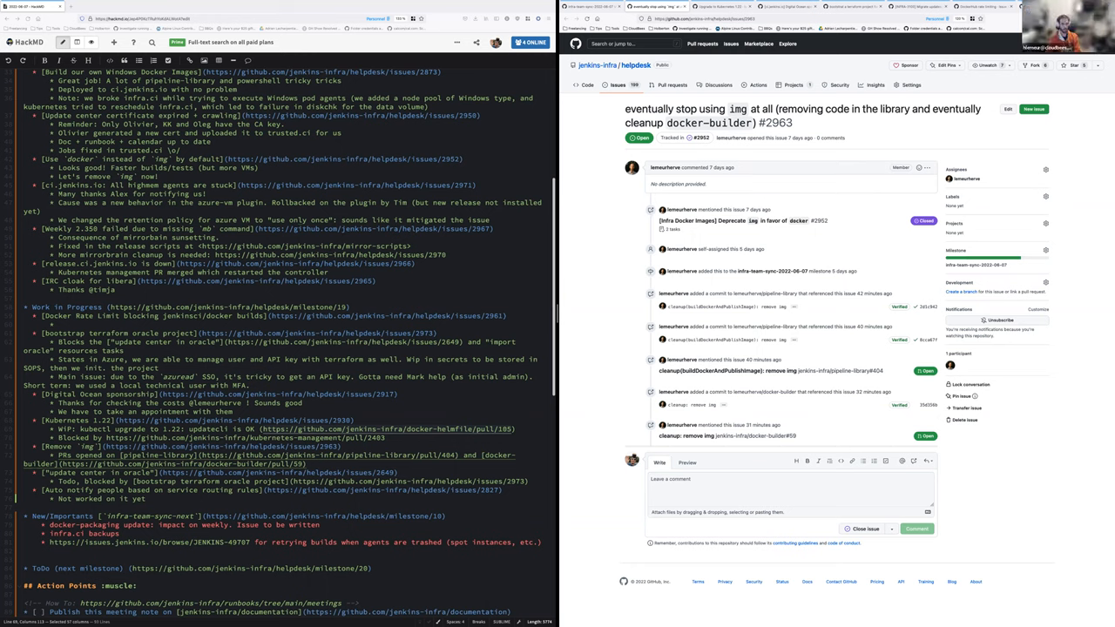
pyautogui.moveTo(738, 220)
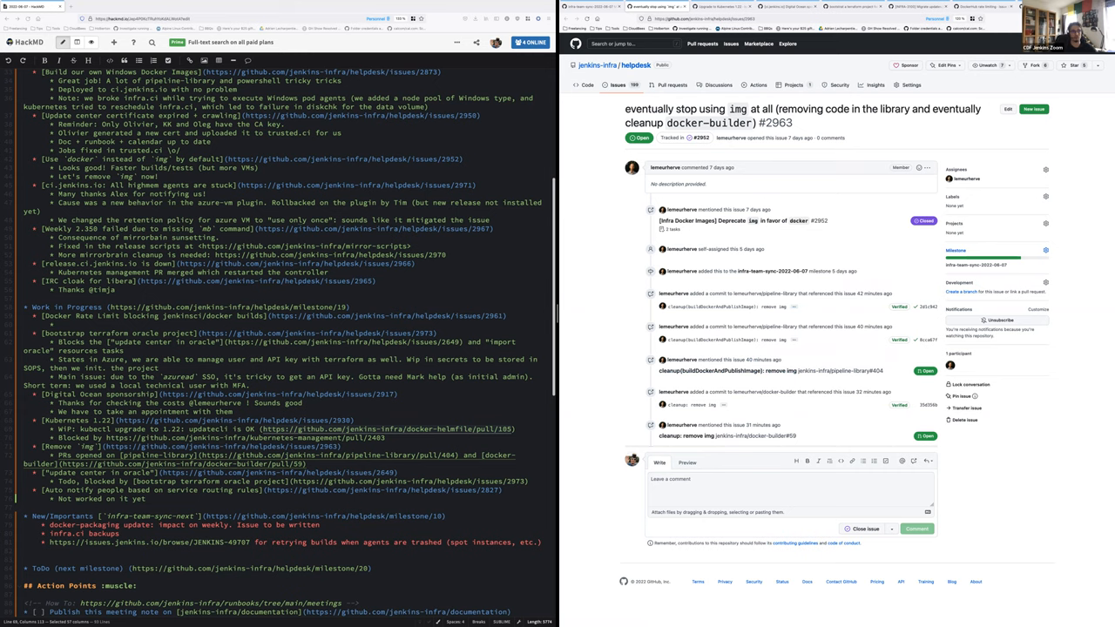
# Reassign the img issue #2963 to the infra-team-sync-2022-06-14 milestone
pyautogui.click(1046, 250)
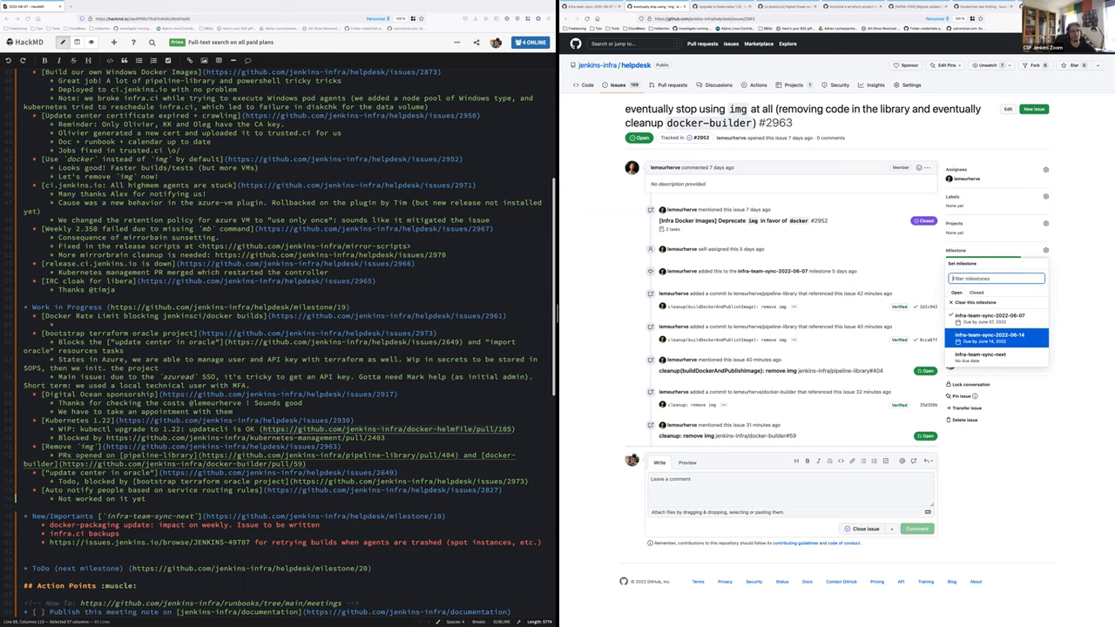
pyautogui.click(1000, 335)
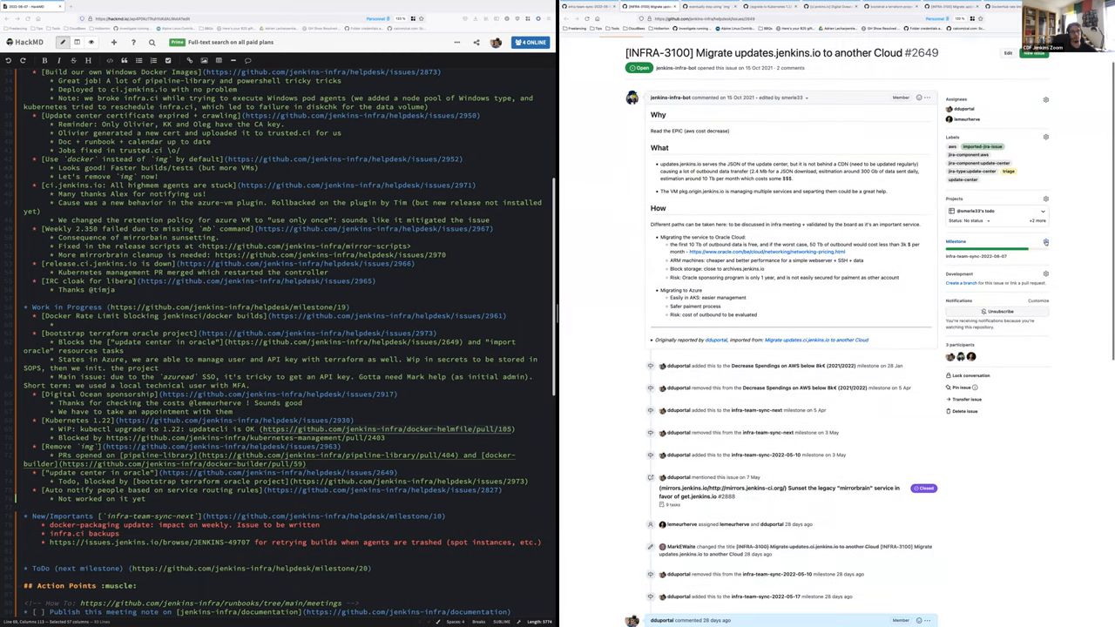
# Move issue #2649 into the infra-team-sync-2022-06-14 milestone and scroll its timeline
pyautogui.click(1045, 242)
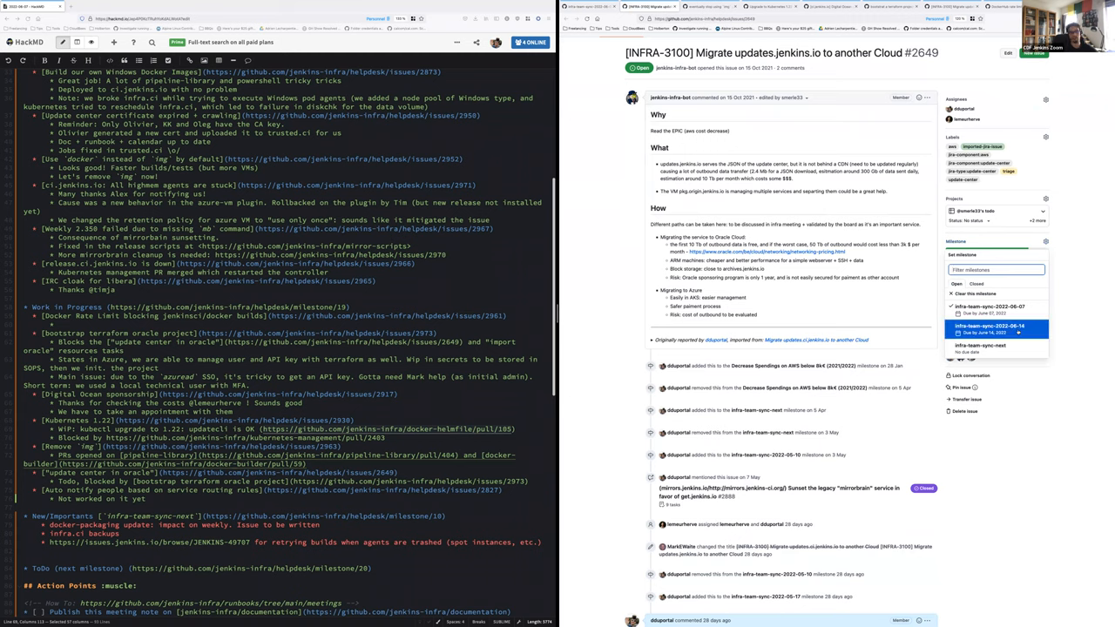
pyautogui.click(984, 327)
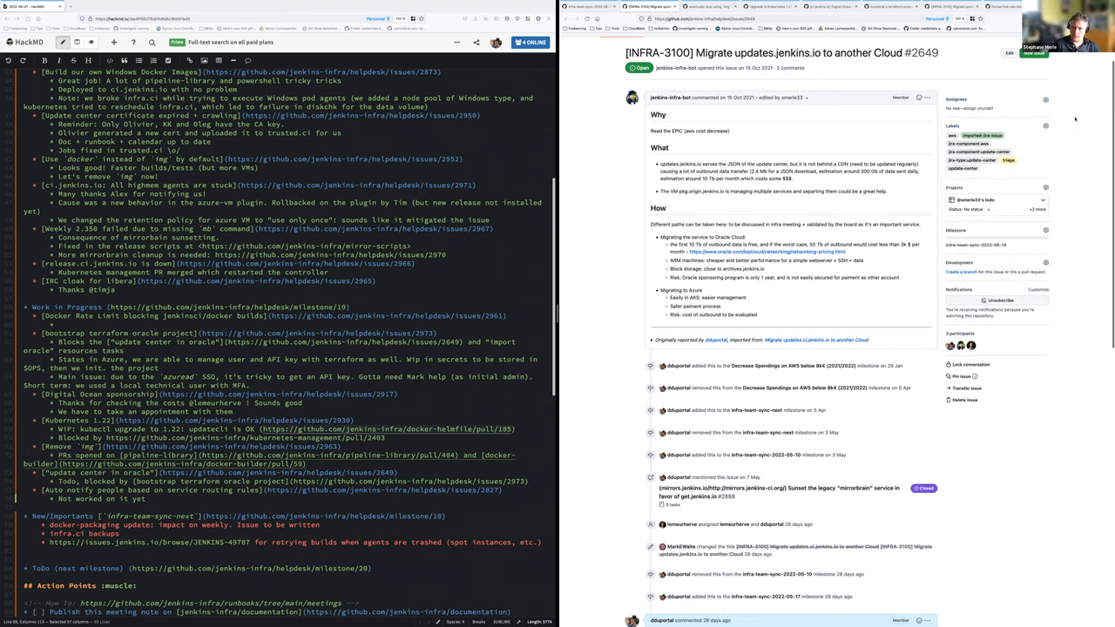
pyautogui.scroll(-3)
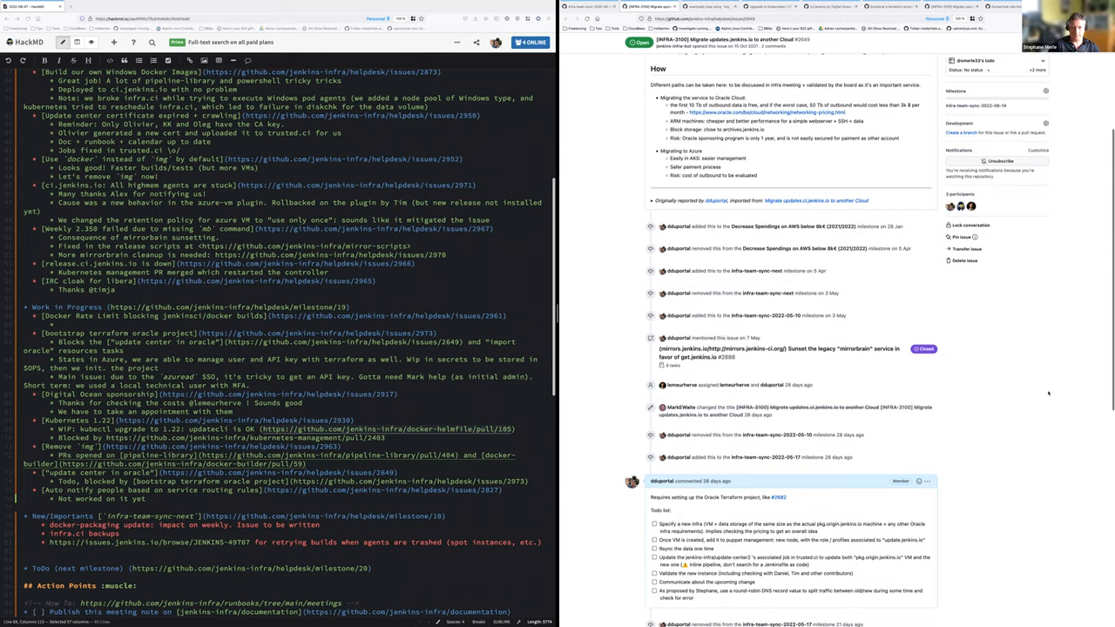
pyautogui.scroll(-3)
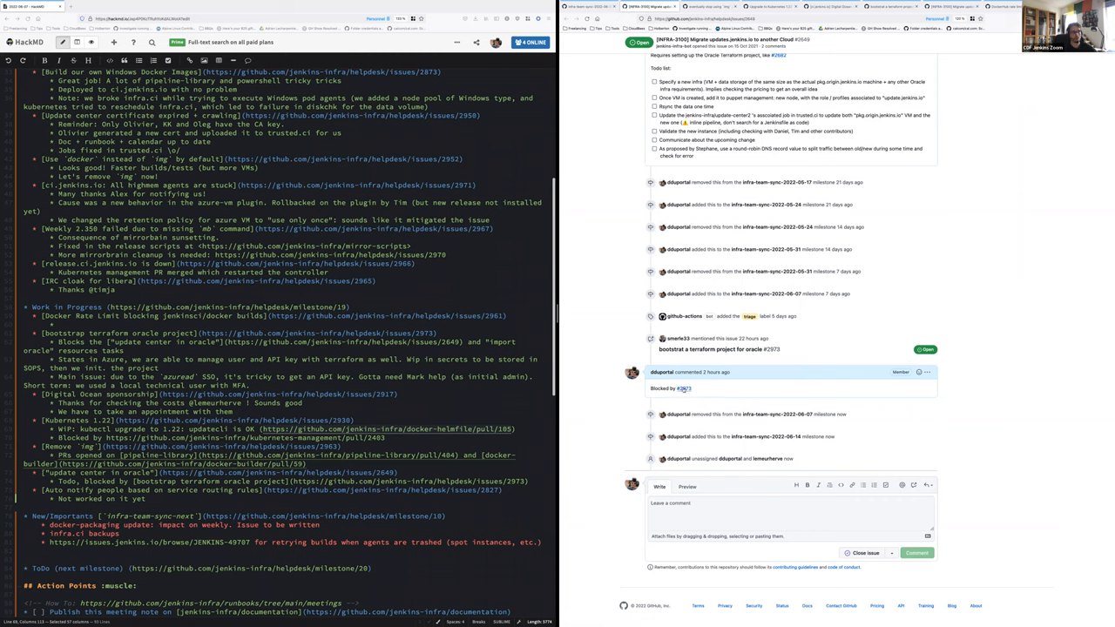
pyautogui.moveTo(607, 294)
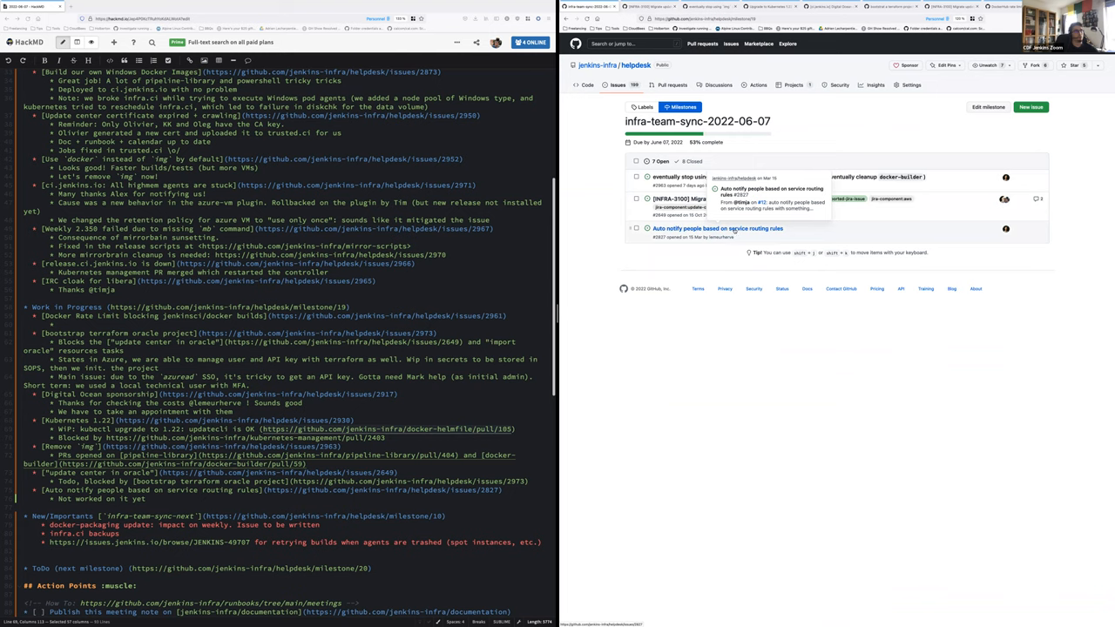
# Move the Auto notify people issue #2827 into the infra-team-sync-2022-06-14 milestone
pyautogui.click(700, 229)
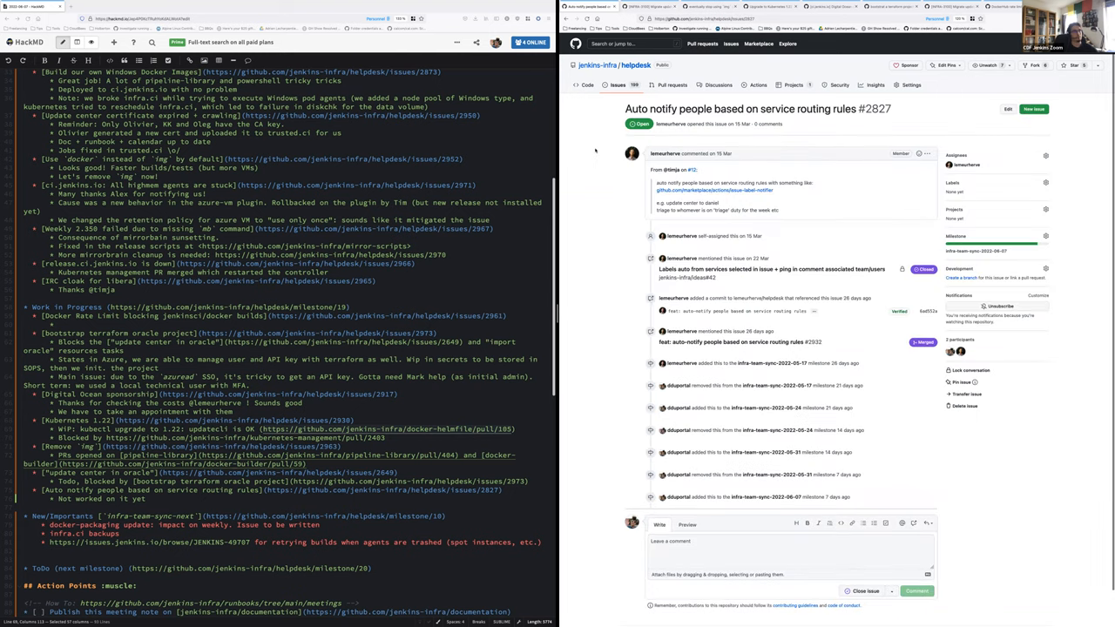
pyautogui.moveTo(1098, 203)
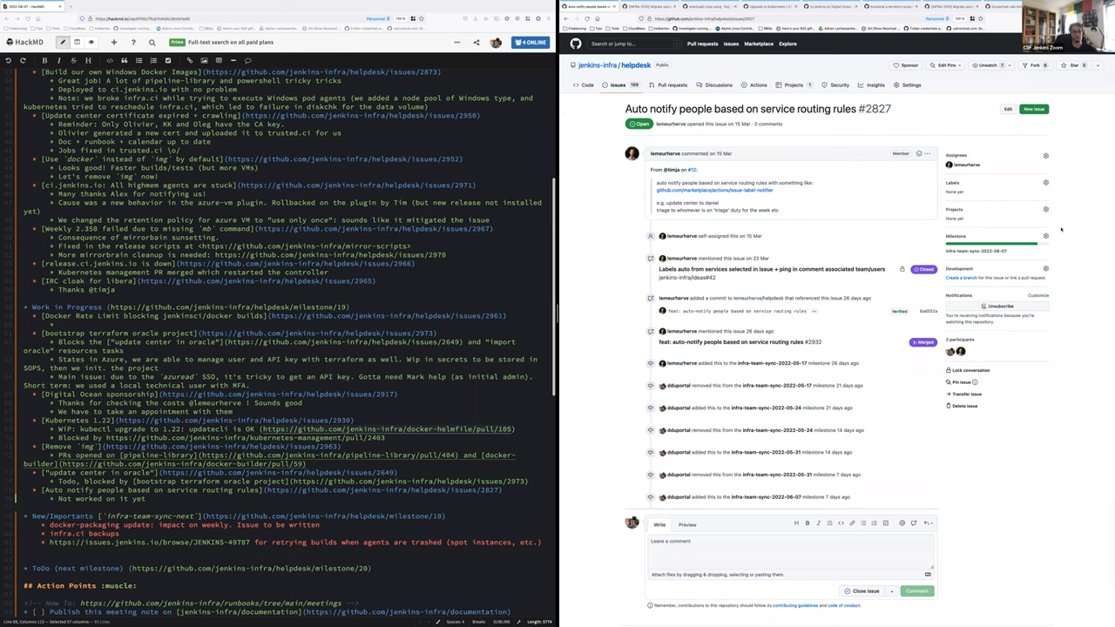
pyautogui.click(1067, 236)
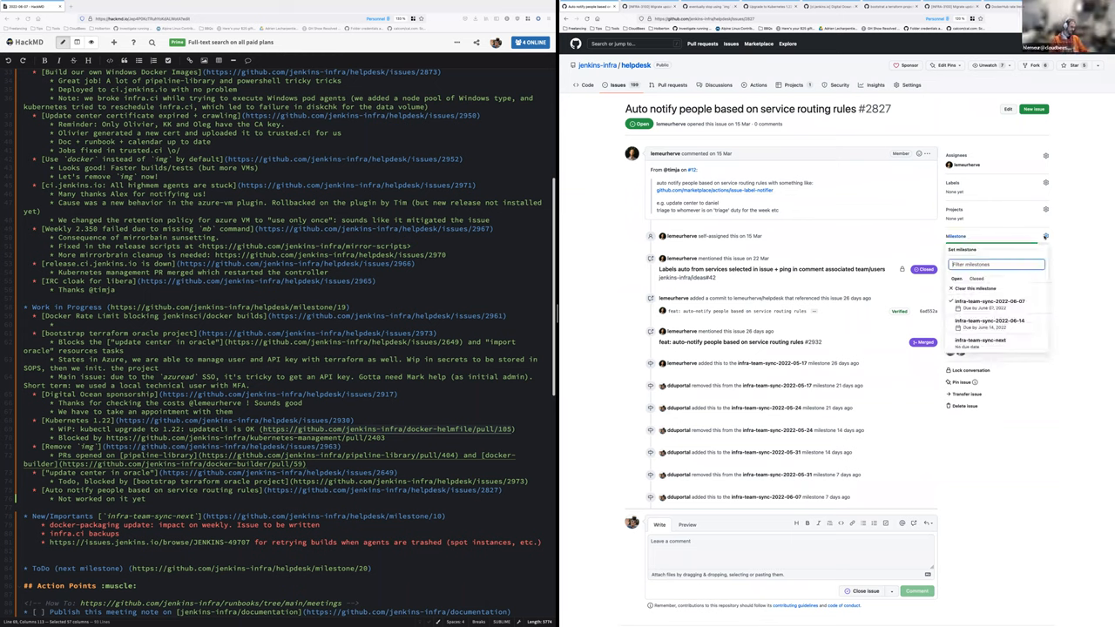
pyautogui.click(987, 321)
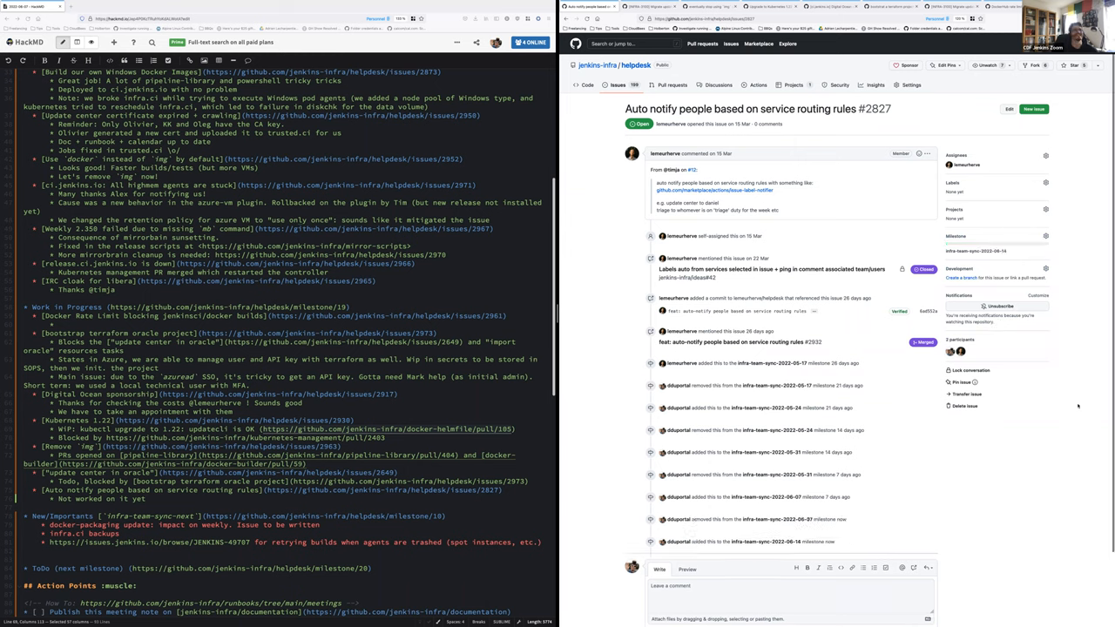
pyautogui.moveTo(560, 183)
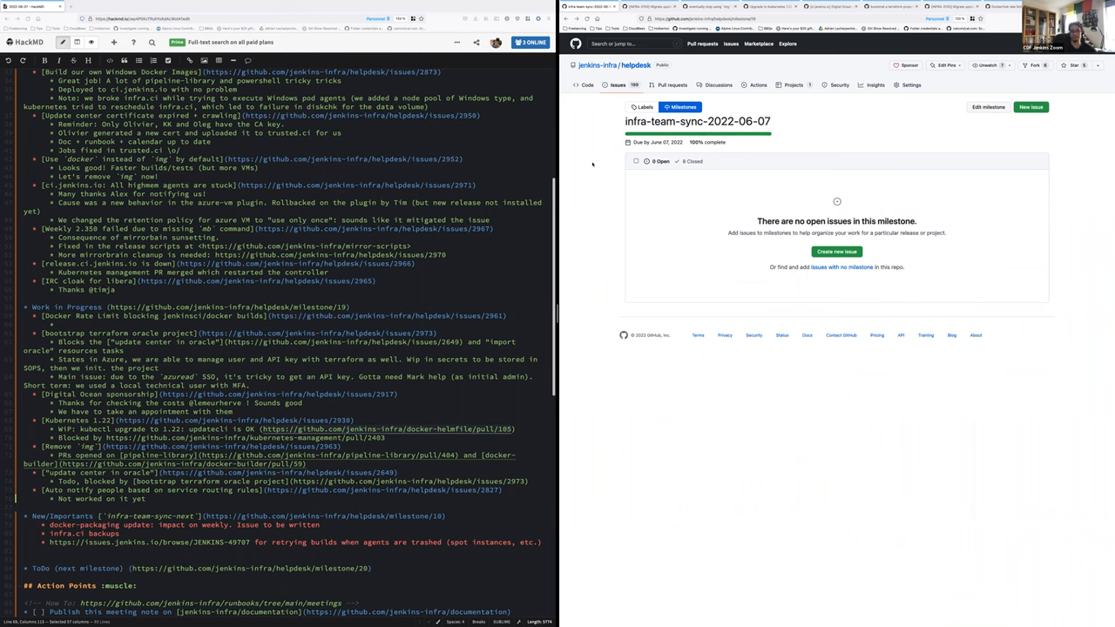
pyautogui.moveTo(731, 152)
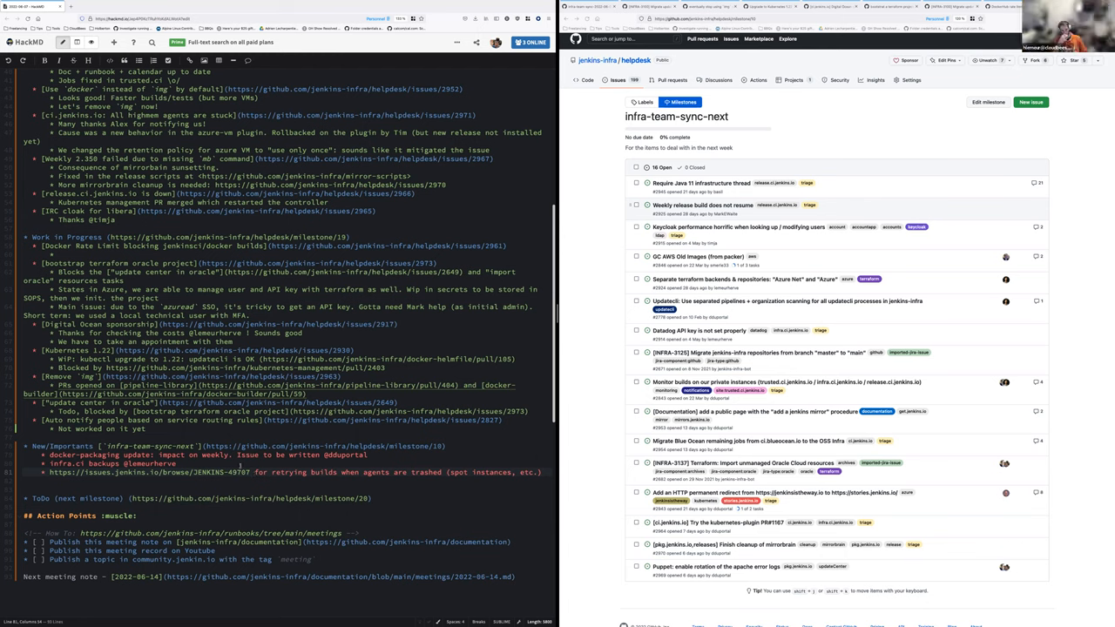
pyautogui.moveTo(605, 163)
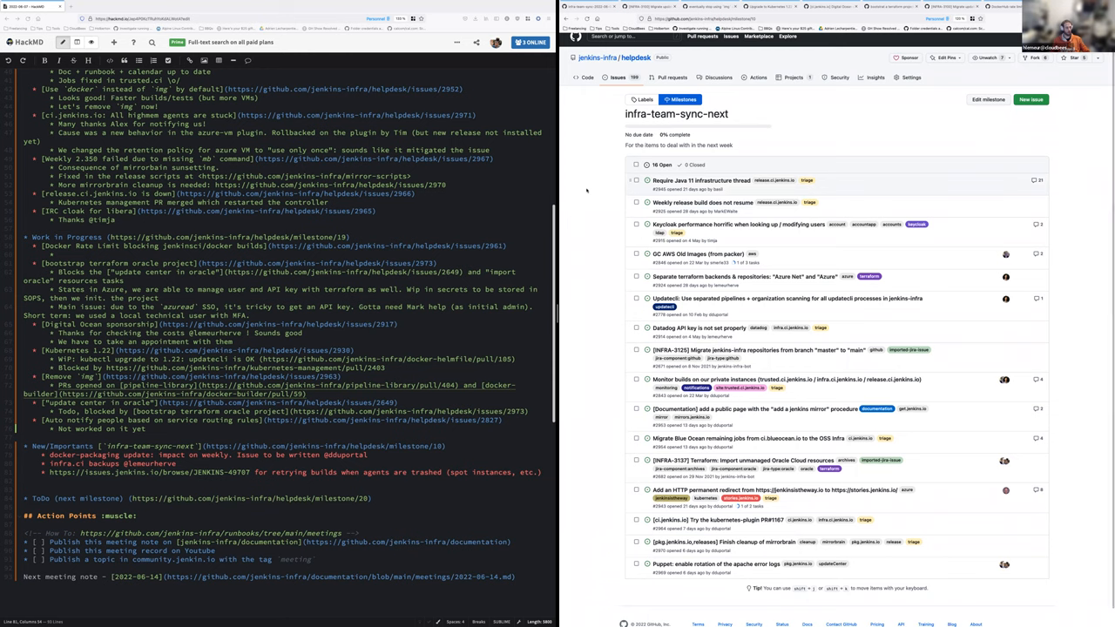
pyautogui.moveTo(580, 478)
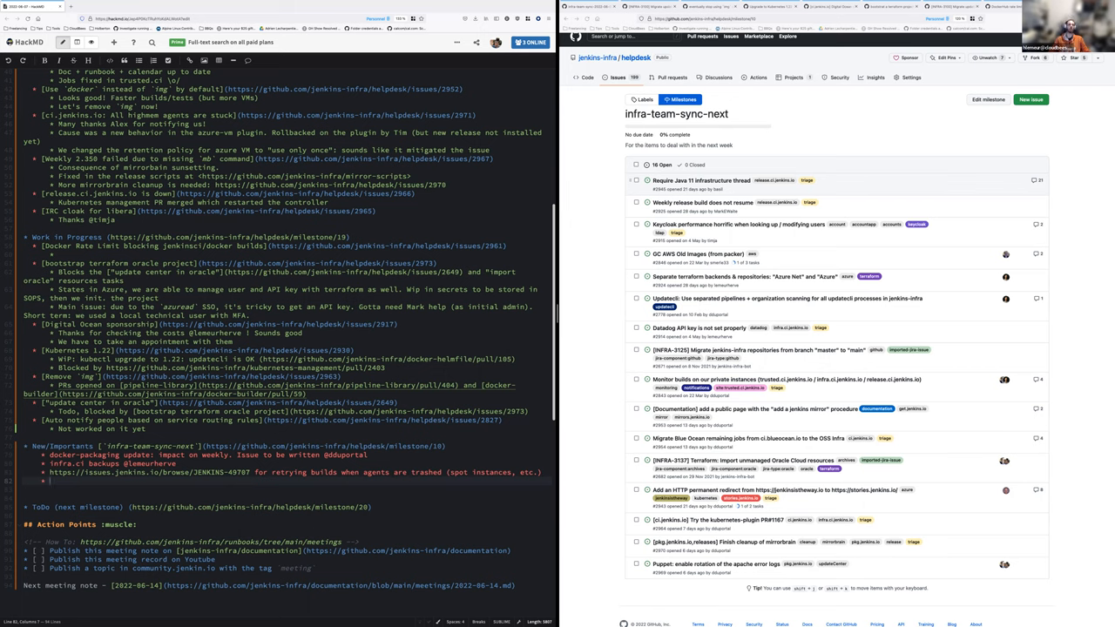
pyautogui.write('Some pipeline libra')
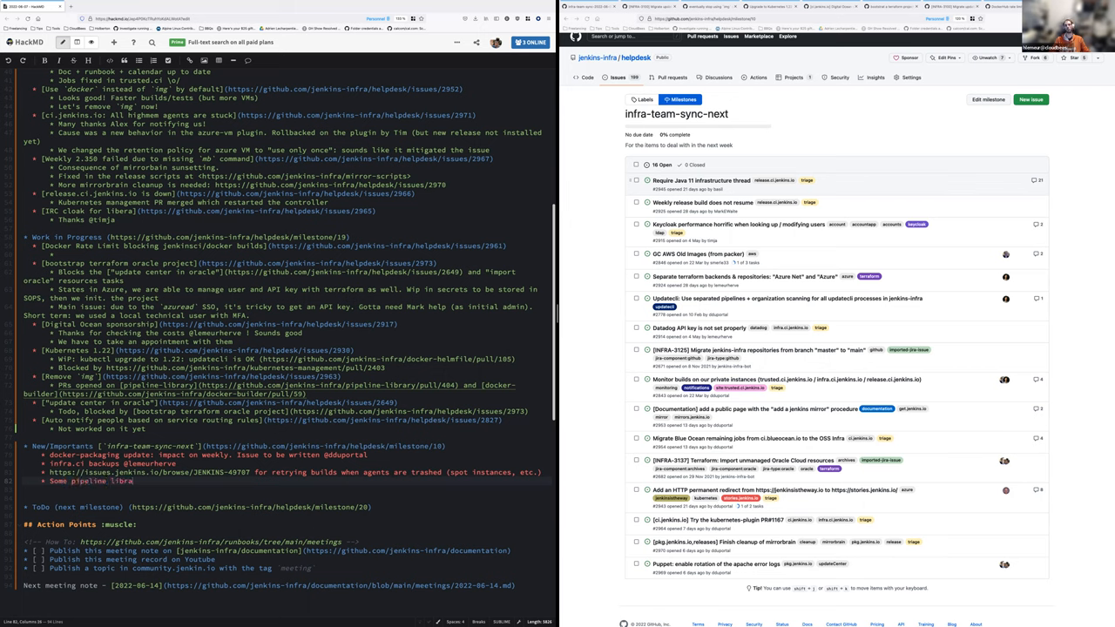
pyautogui.write('ries minor test fixes')
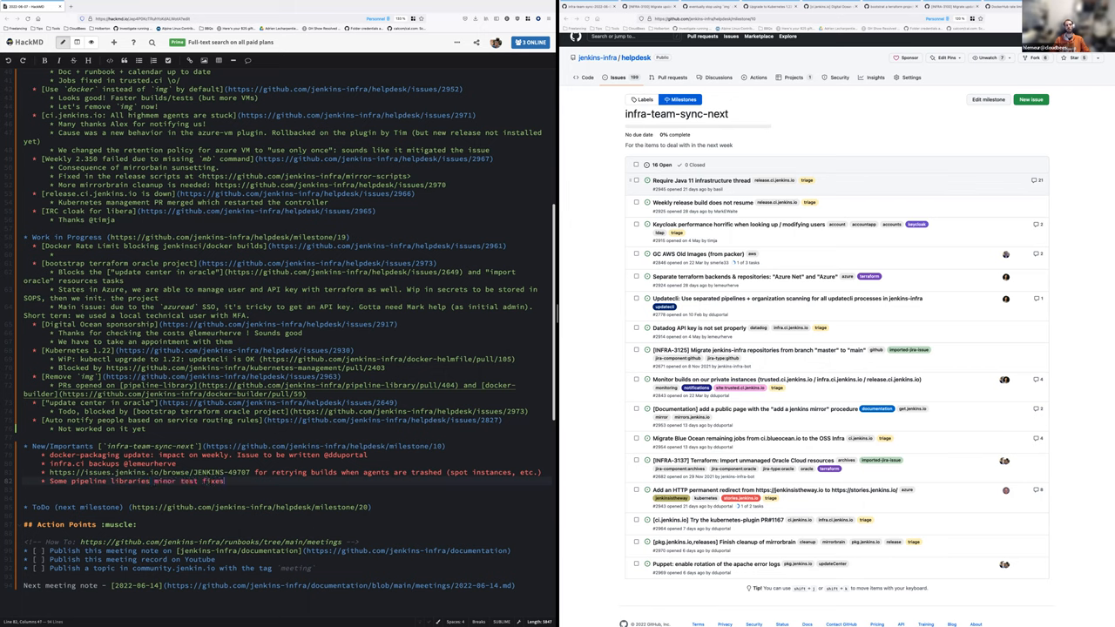
pyautogui.write('@her')
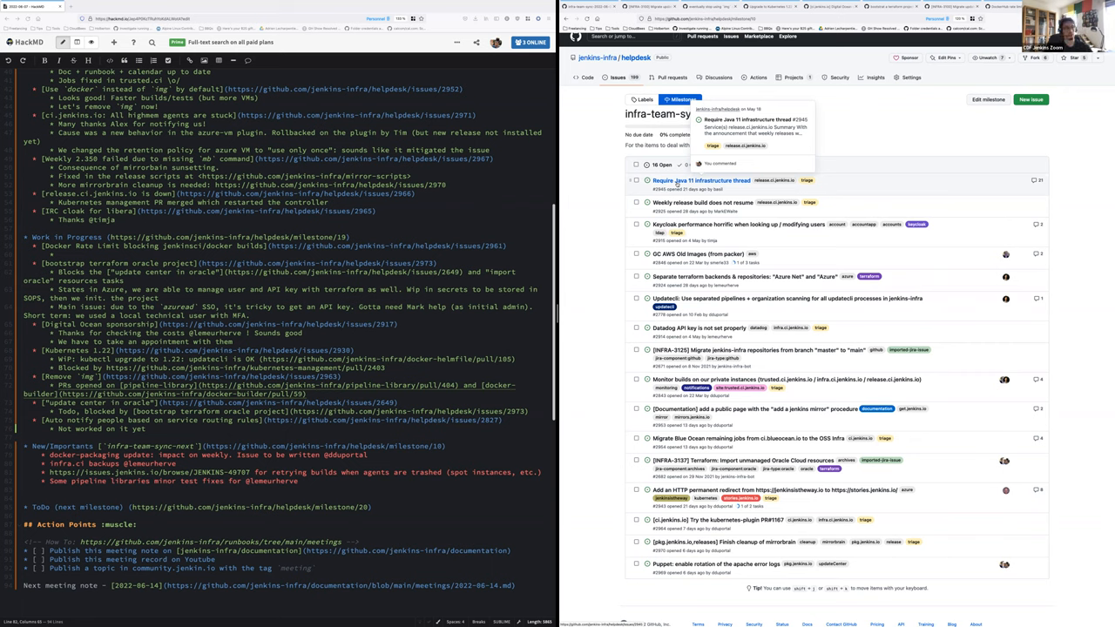
pyautogui.moveTo(588, 186)
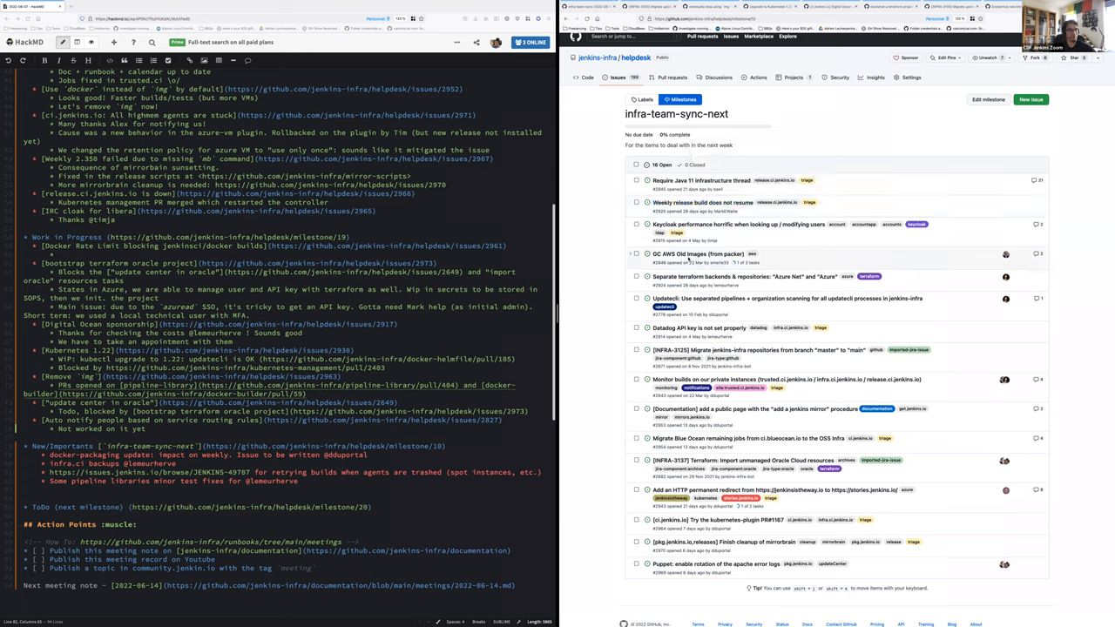
pyautogui.moveTo(688, 253)
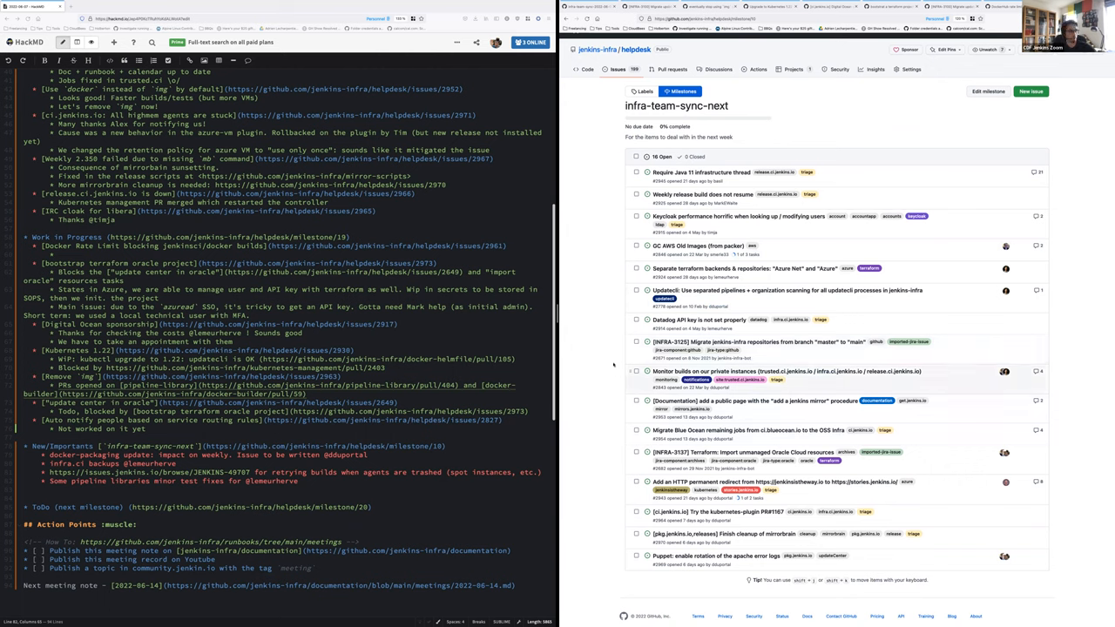
pyautogui.moveTo(589, 365)
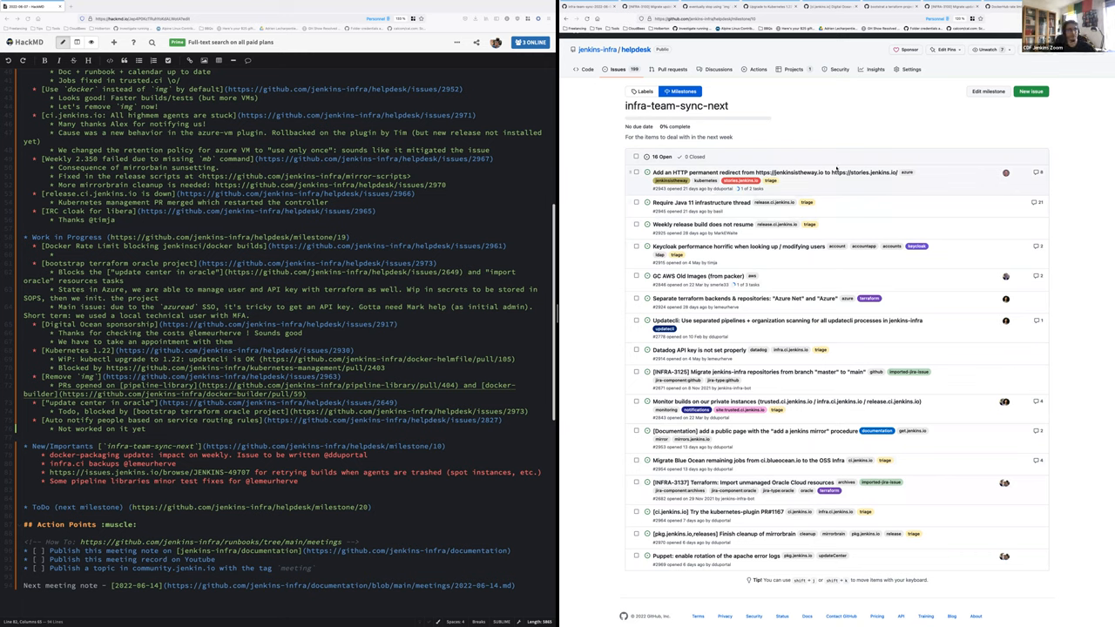
pyautogui.moveTo(776, 172)
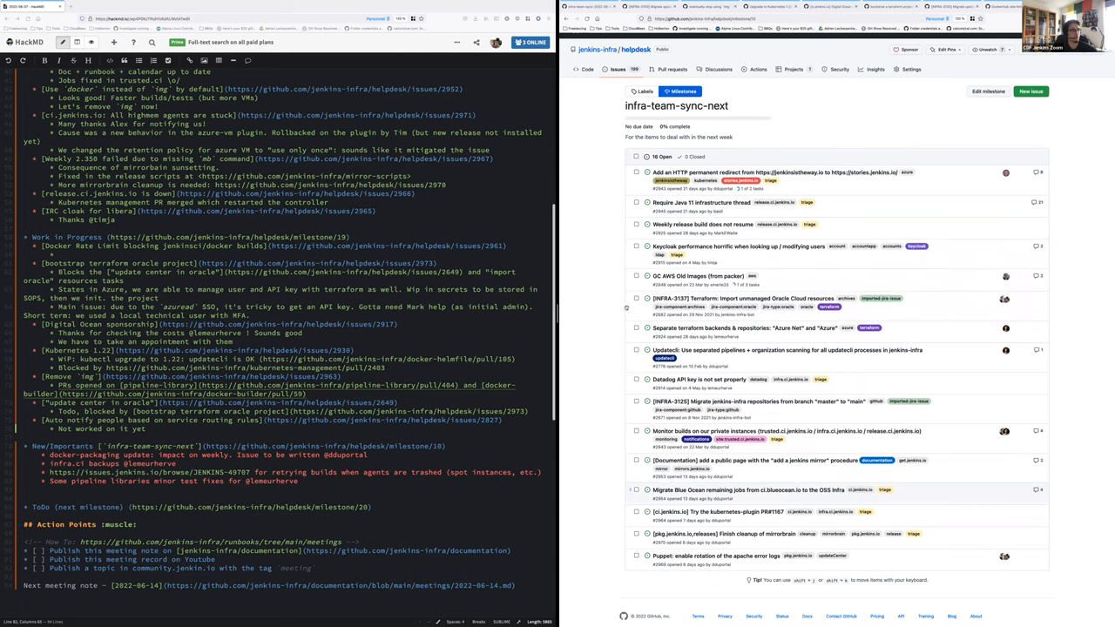
pyautogui.moveTo(752, 298)
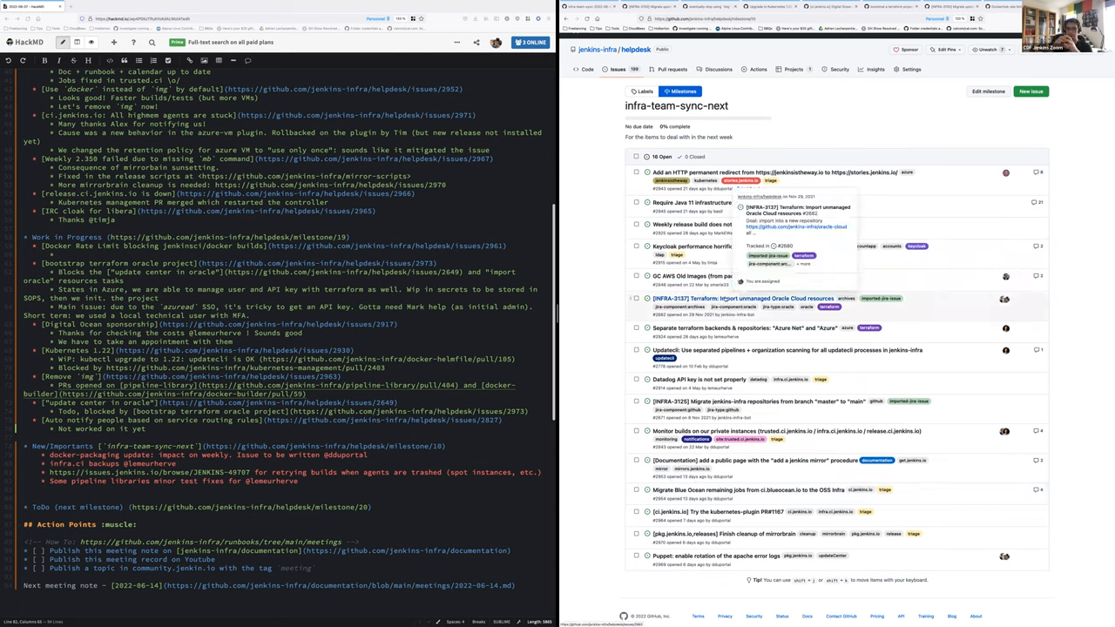